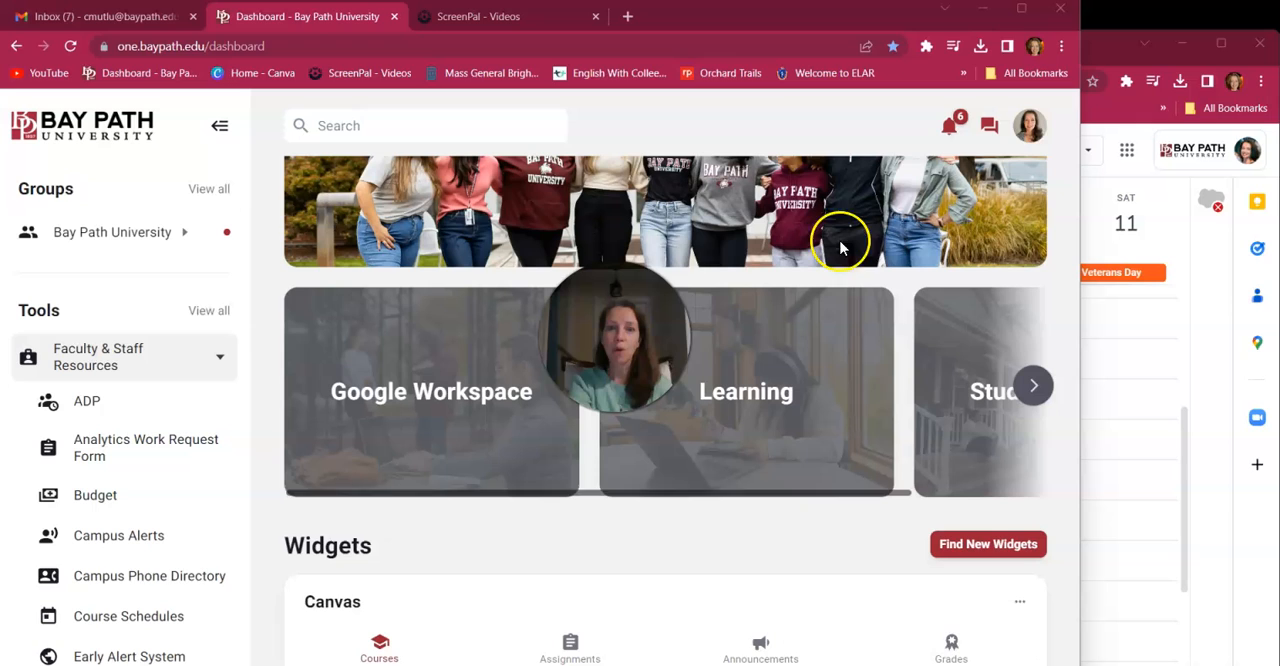
mouse_move(840, 248)
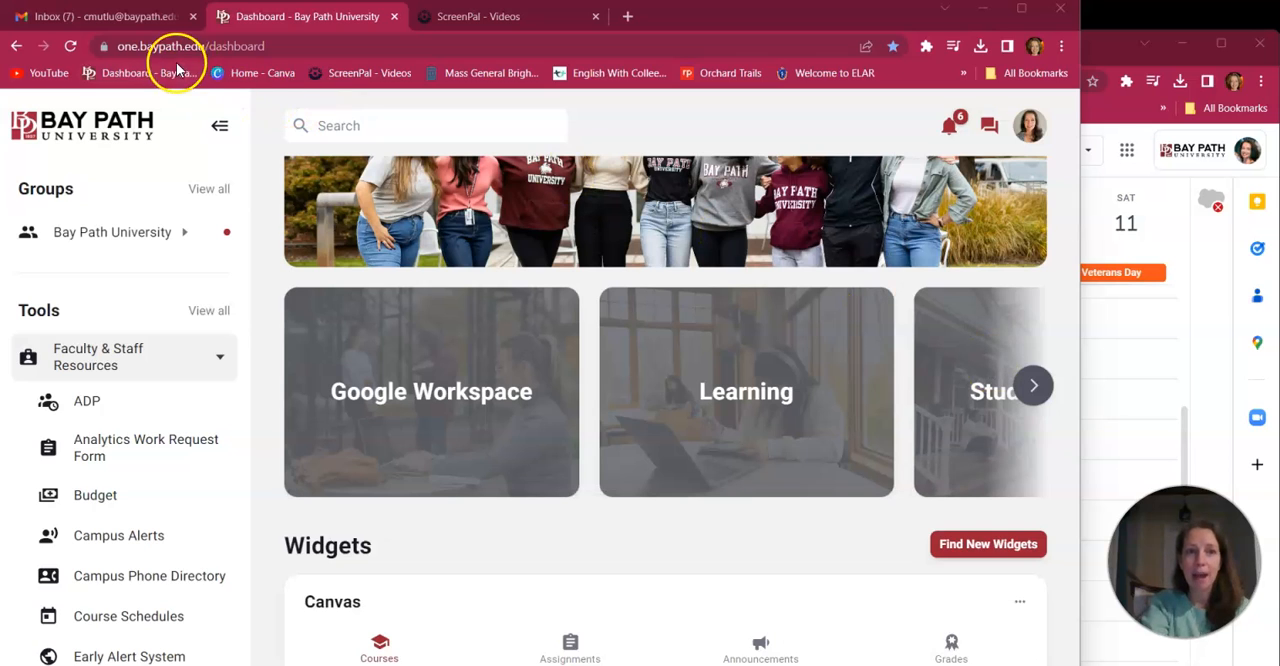
mouse_move(448, 148)
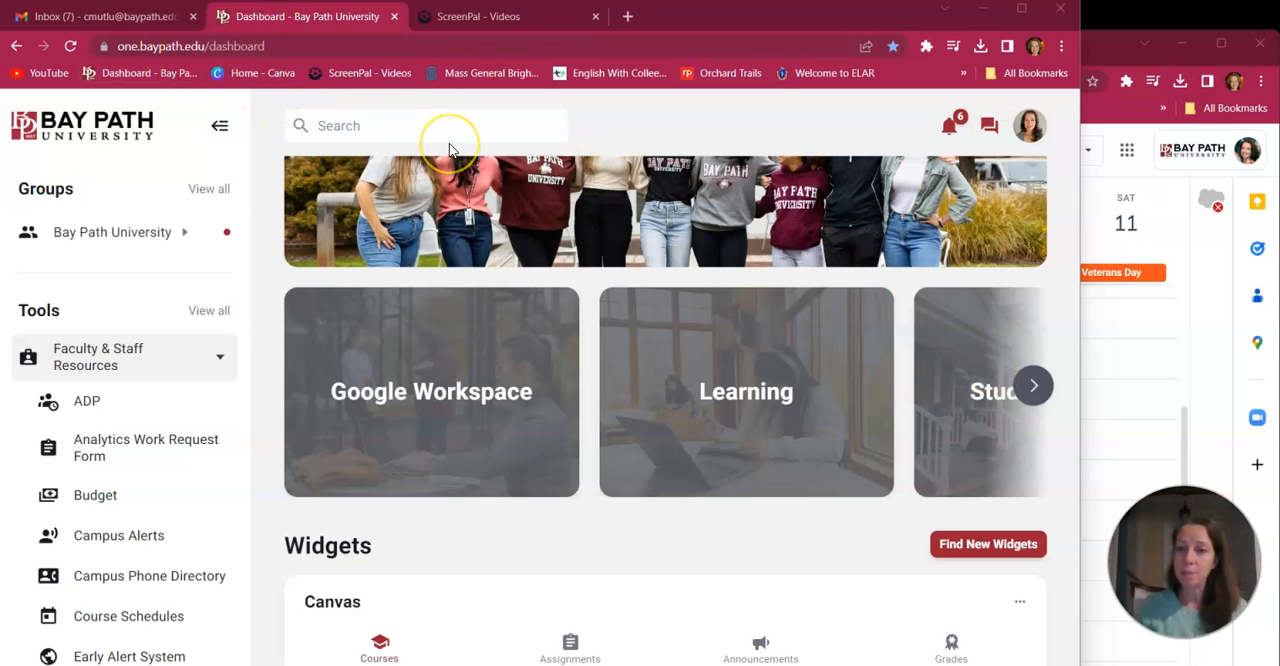
mouse_move(448, 148)
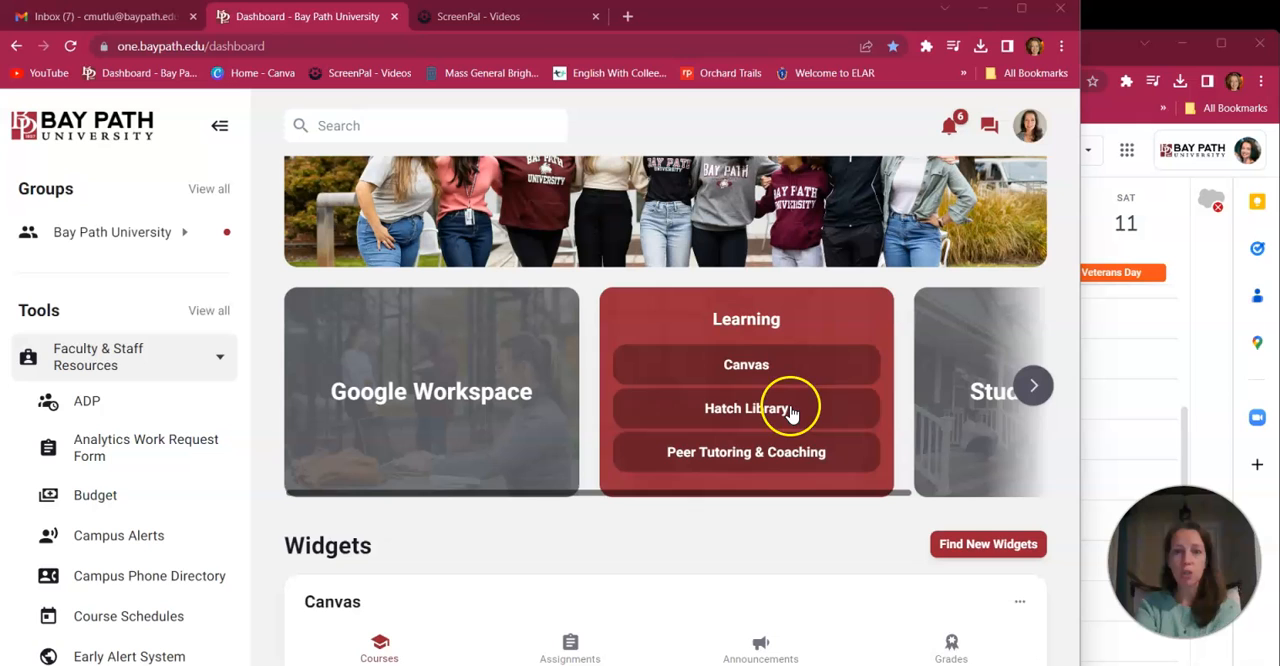
mouse_move(746, 364)
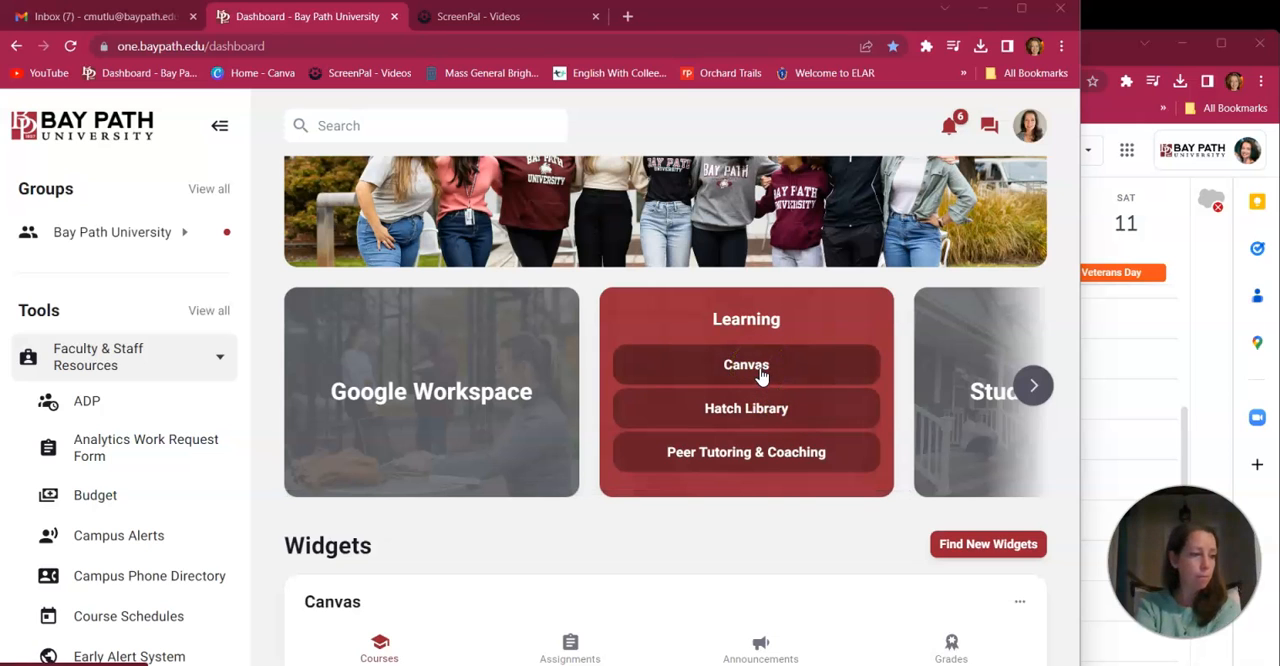
Step: Open Canvas from the portal's Learning tile and go to its November 2023 calendar with the Calendar Feed link in view
click(746, 364)
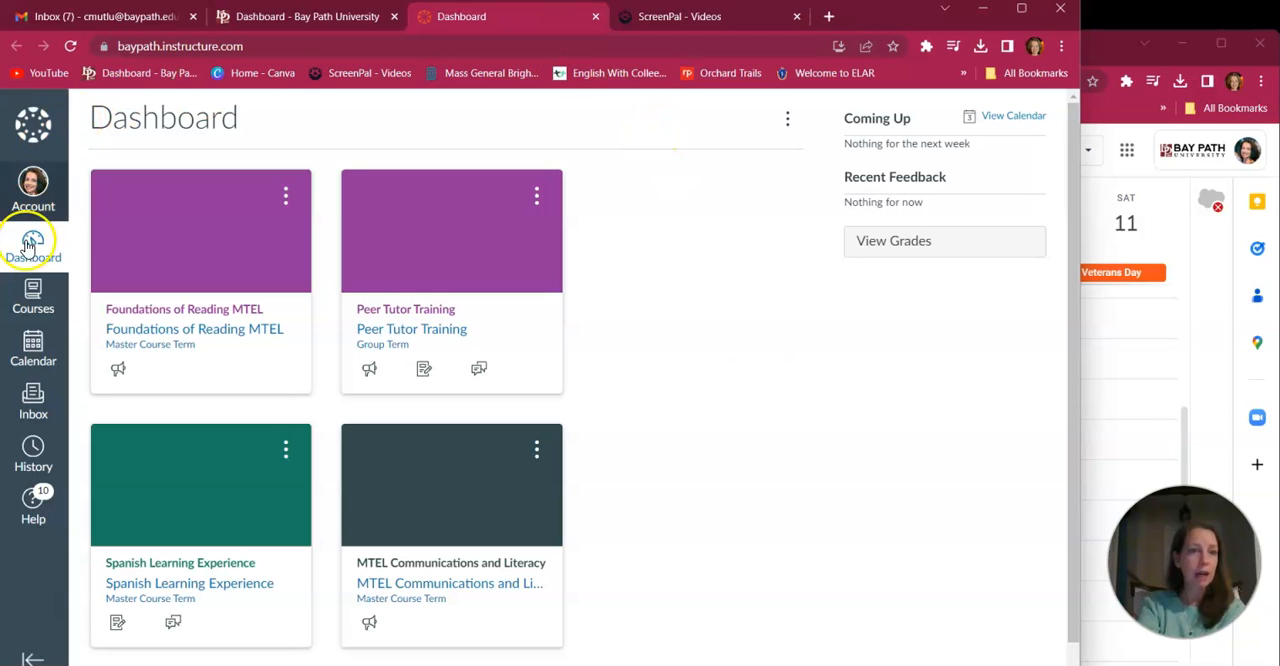
mouse_move(32, 344)
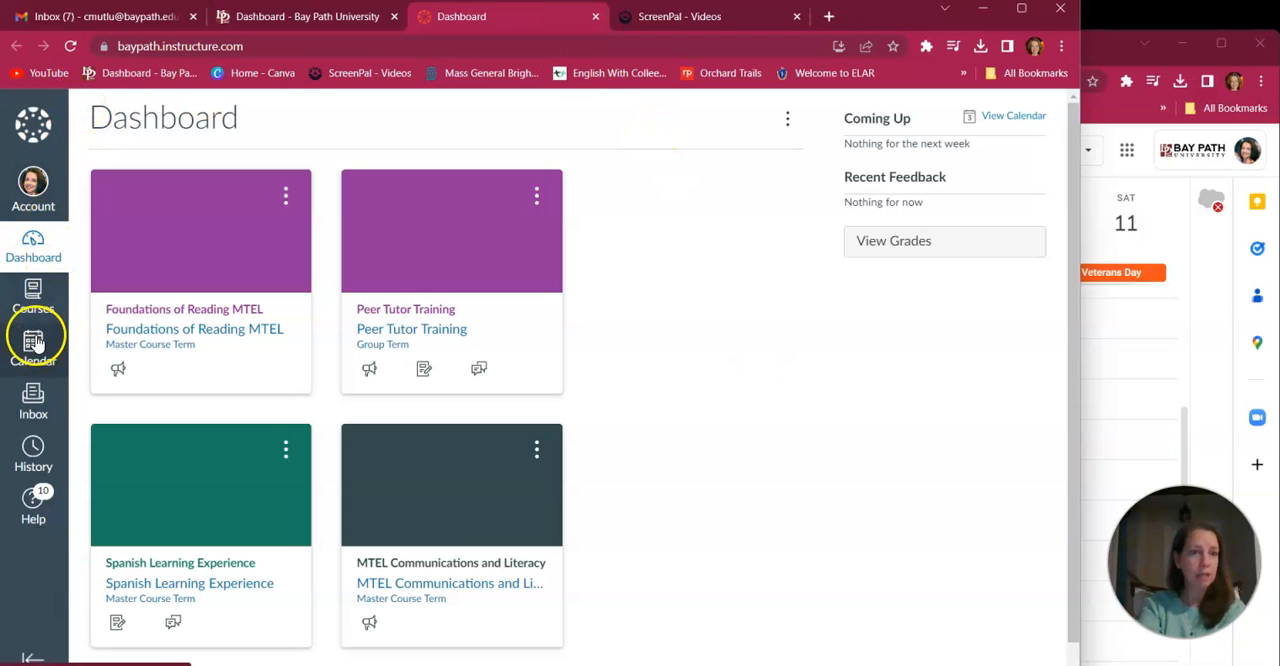
mouse_move(32, 344)
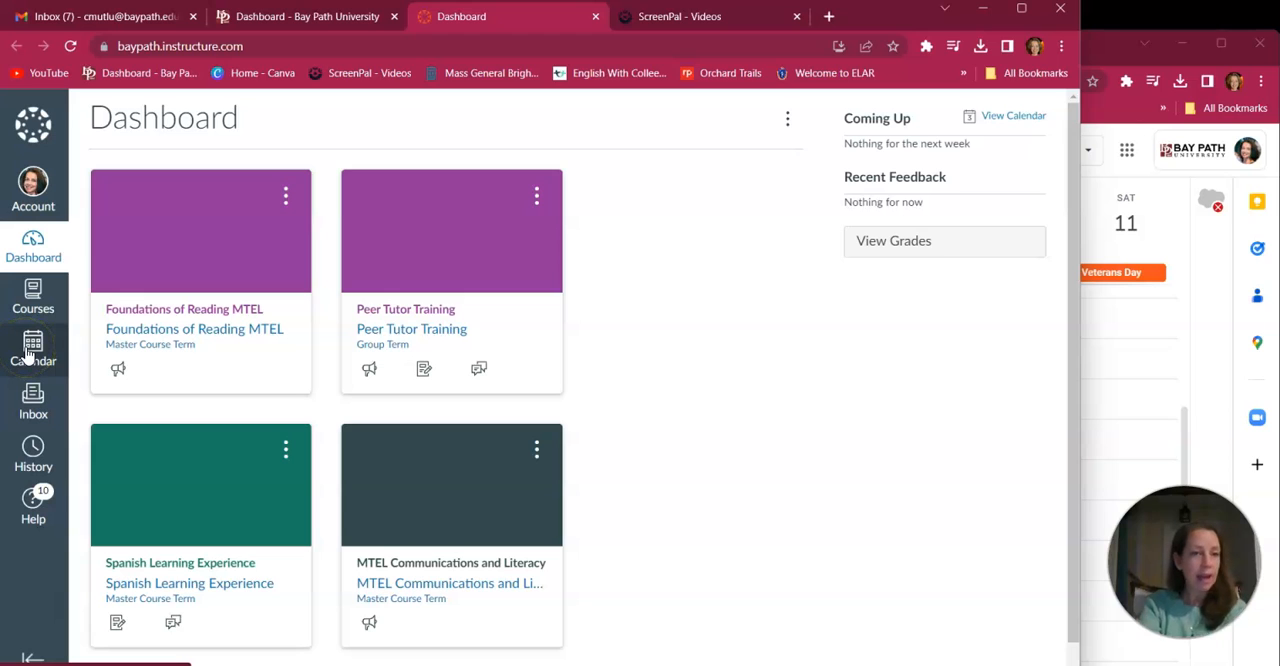
click(32, 350)
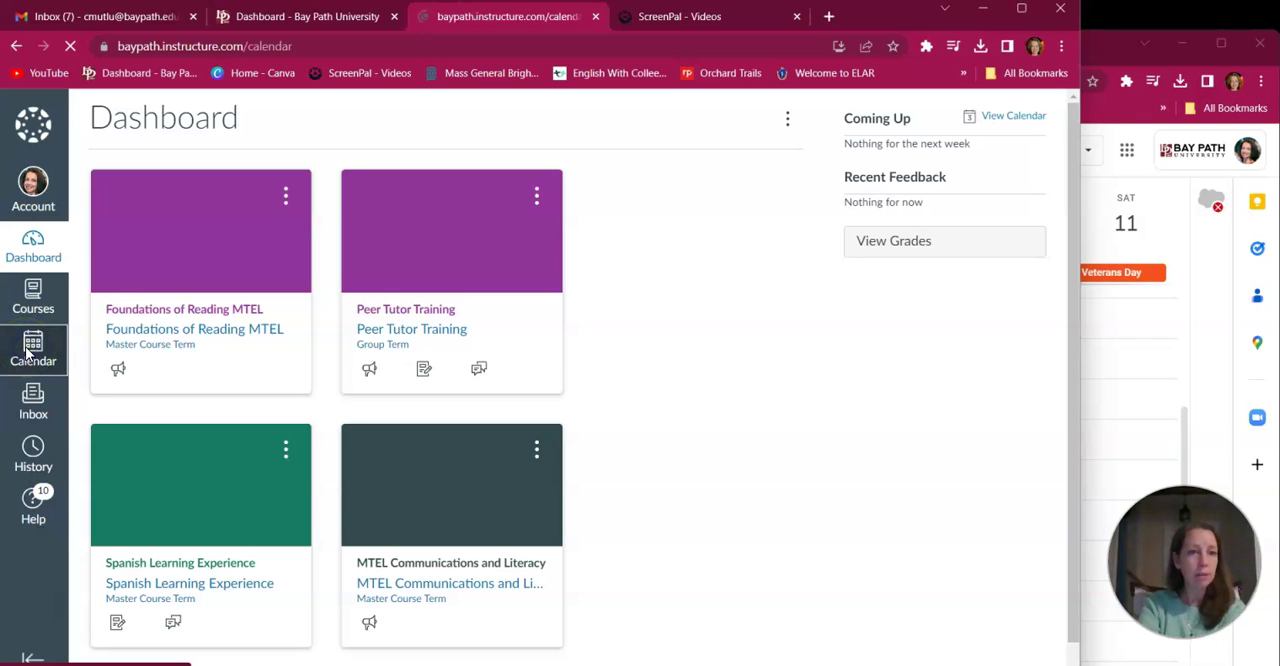
click(32, 350)
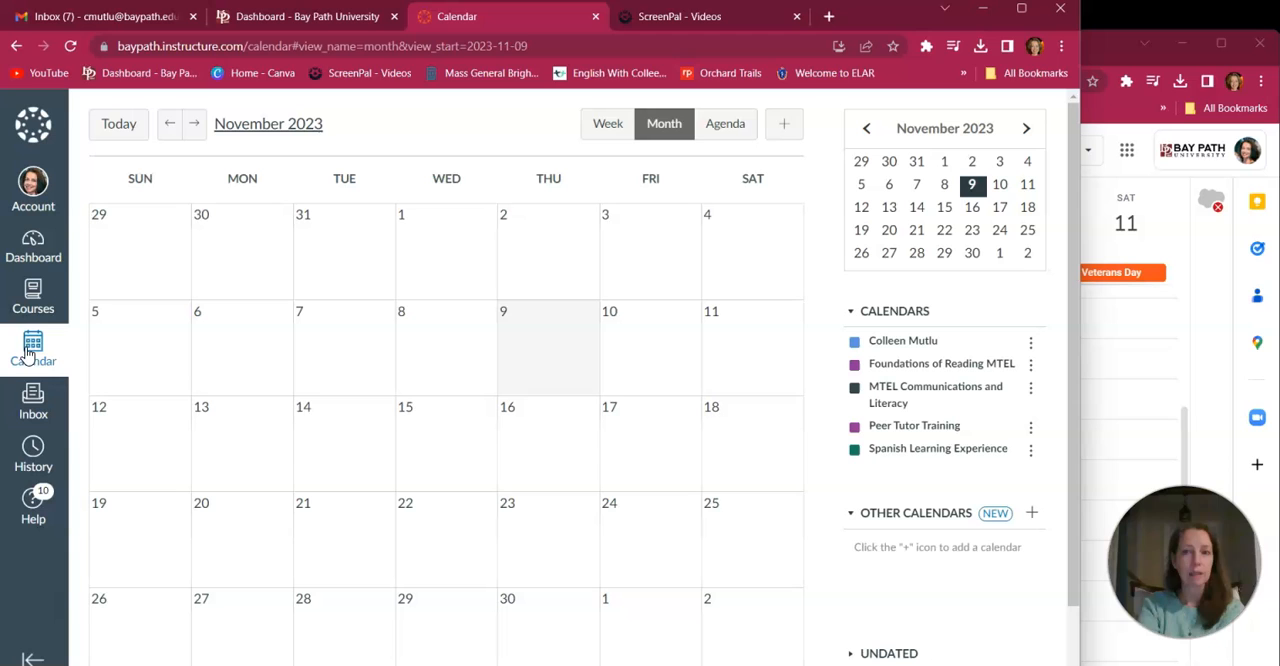
mouse_move(60, 340)
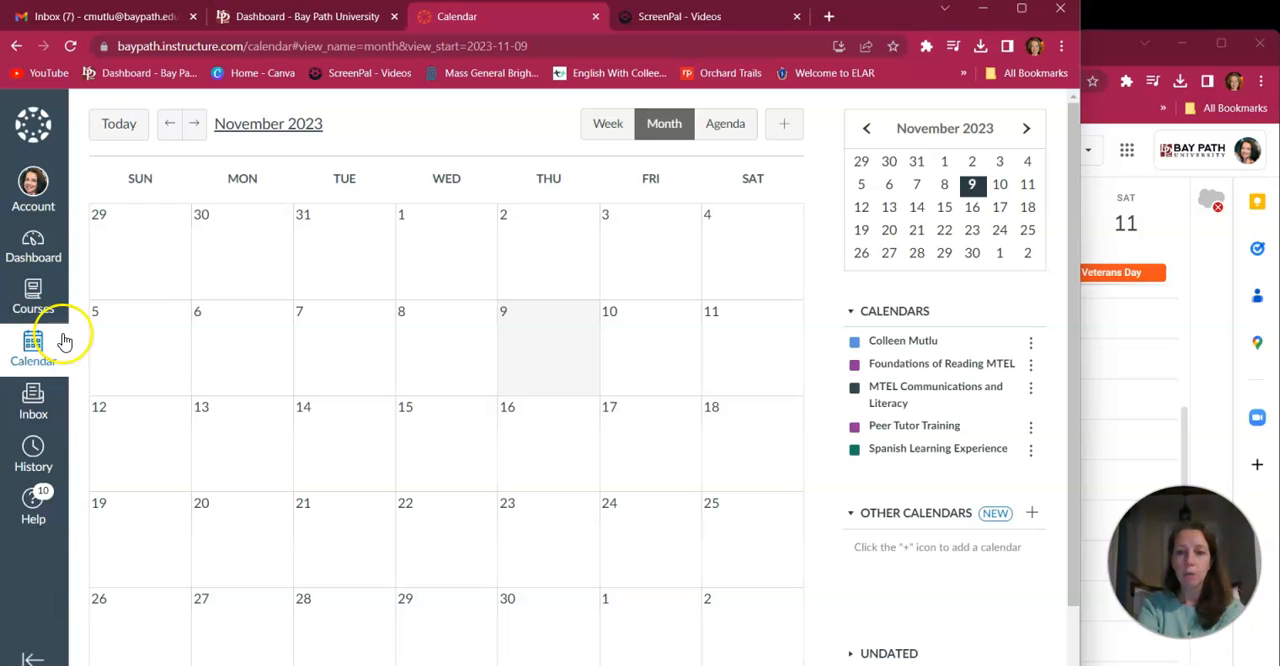
scroll(down, 3)
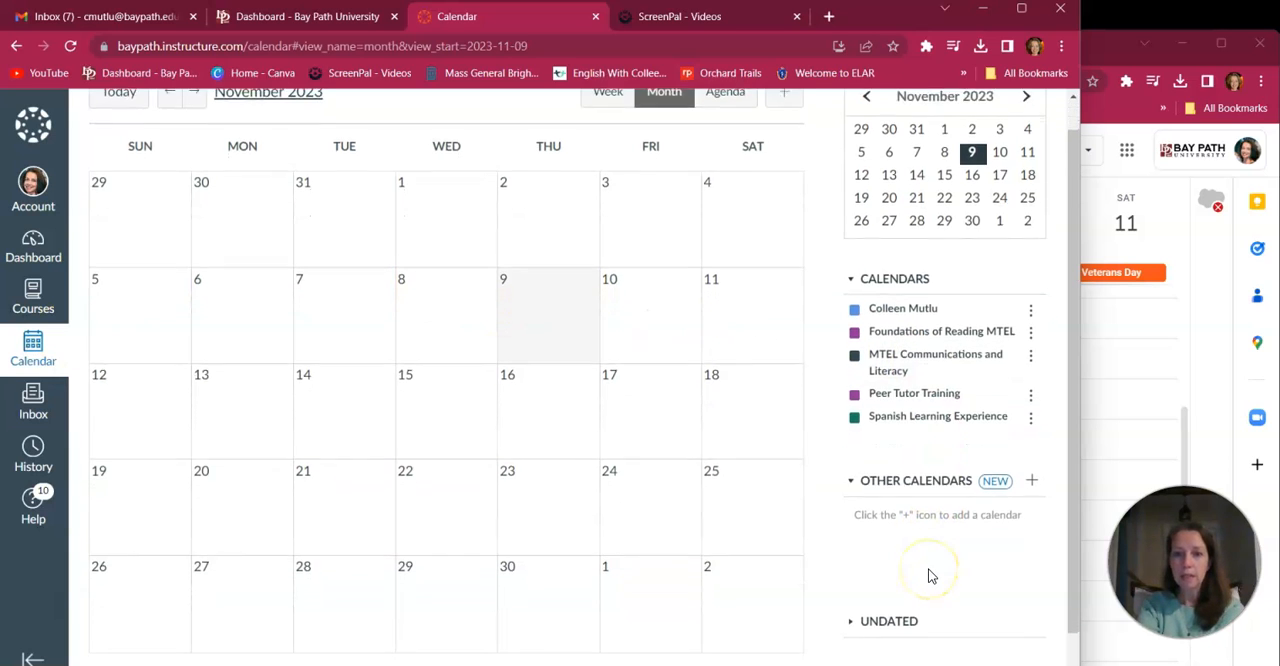
scroll(down, 3)
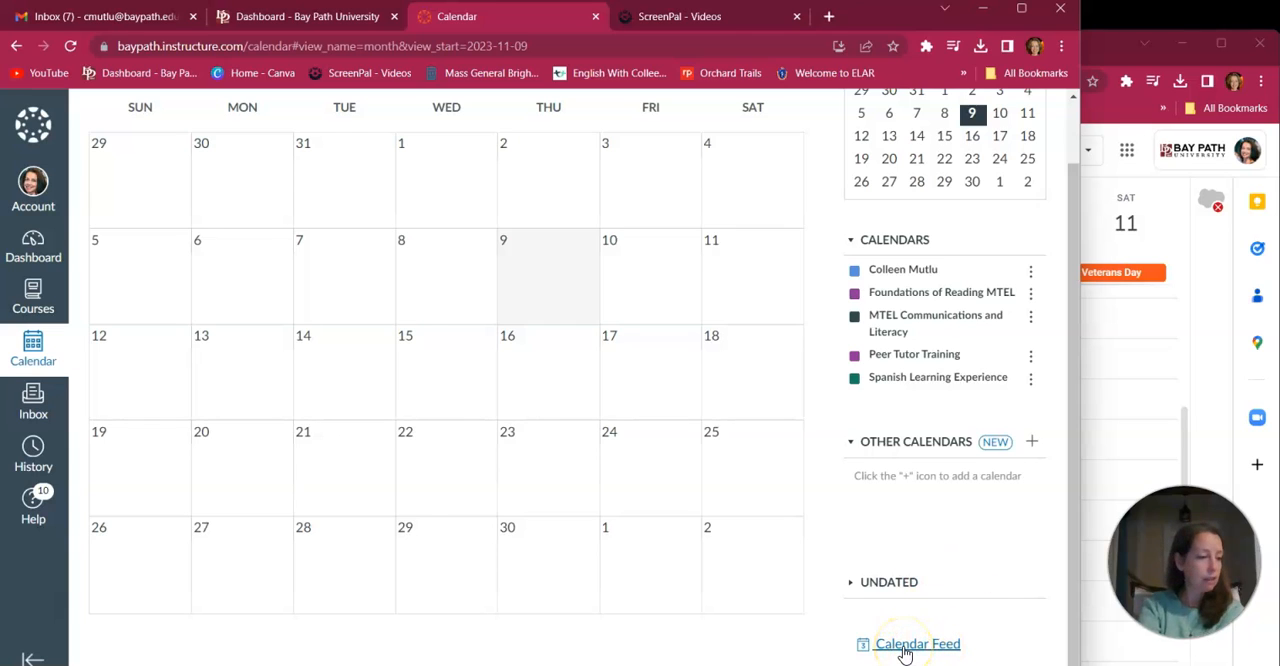
Step: Reveal the Canvas calendar feed's iCal link for copying
click(916, 644)
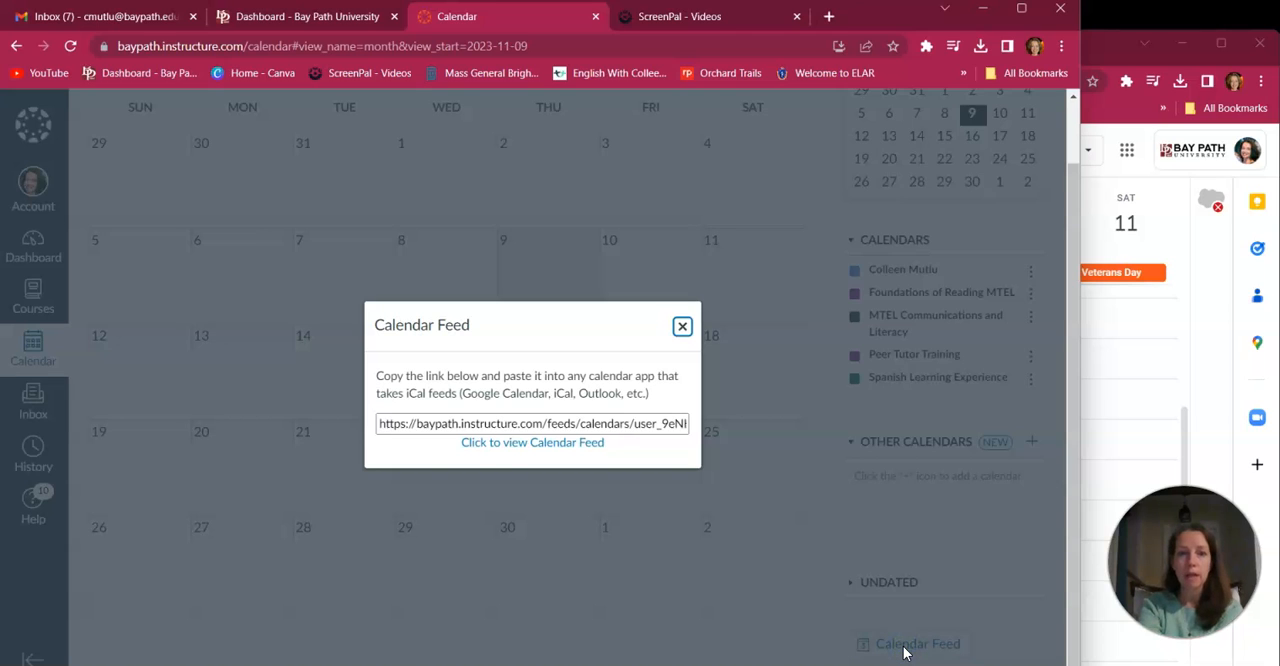
mouse_move(472, 460)
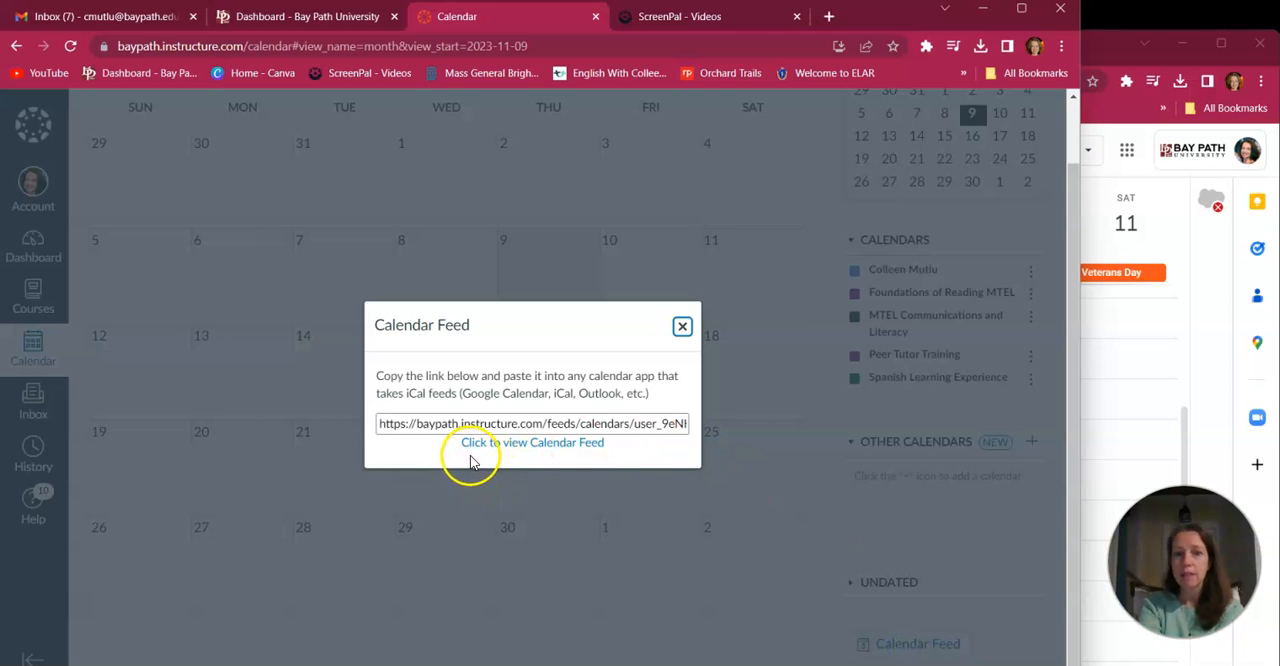
mouse_move(578, 422)
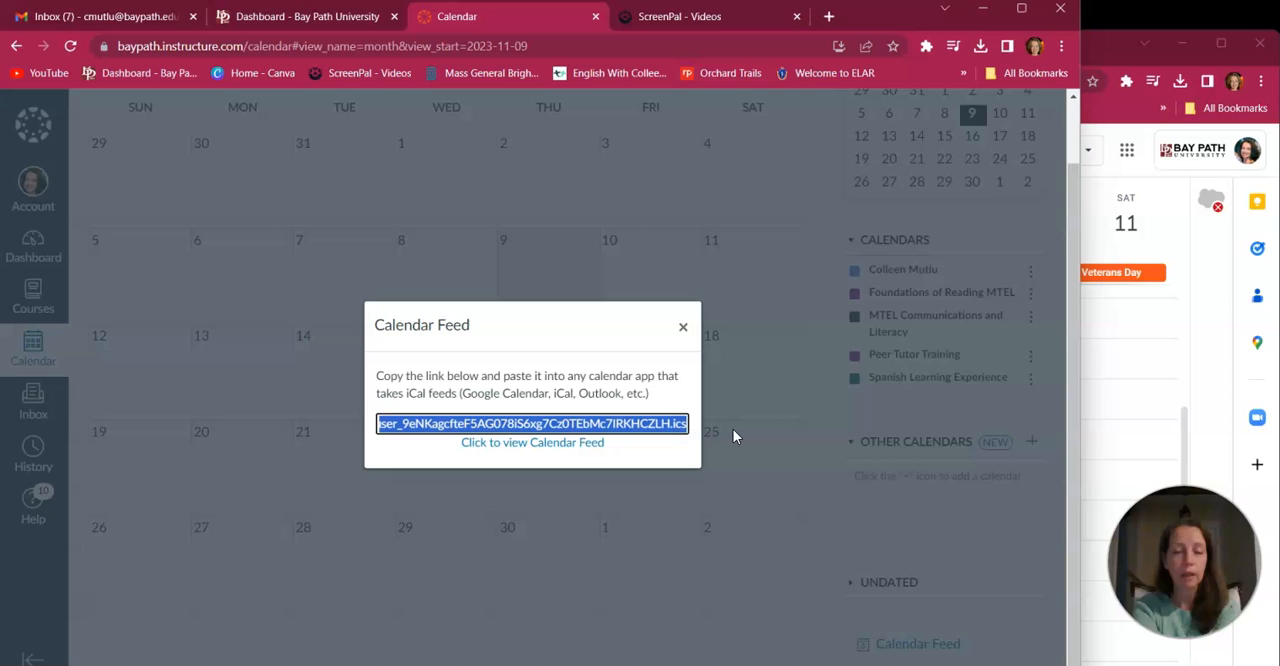
mouse_move(820, 316)
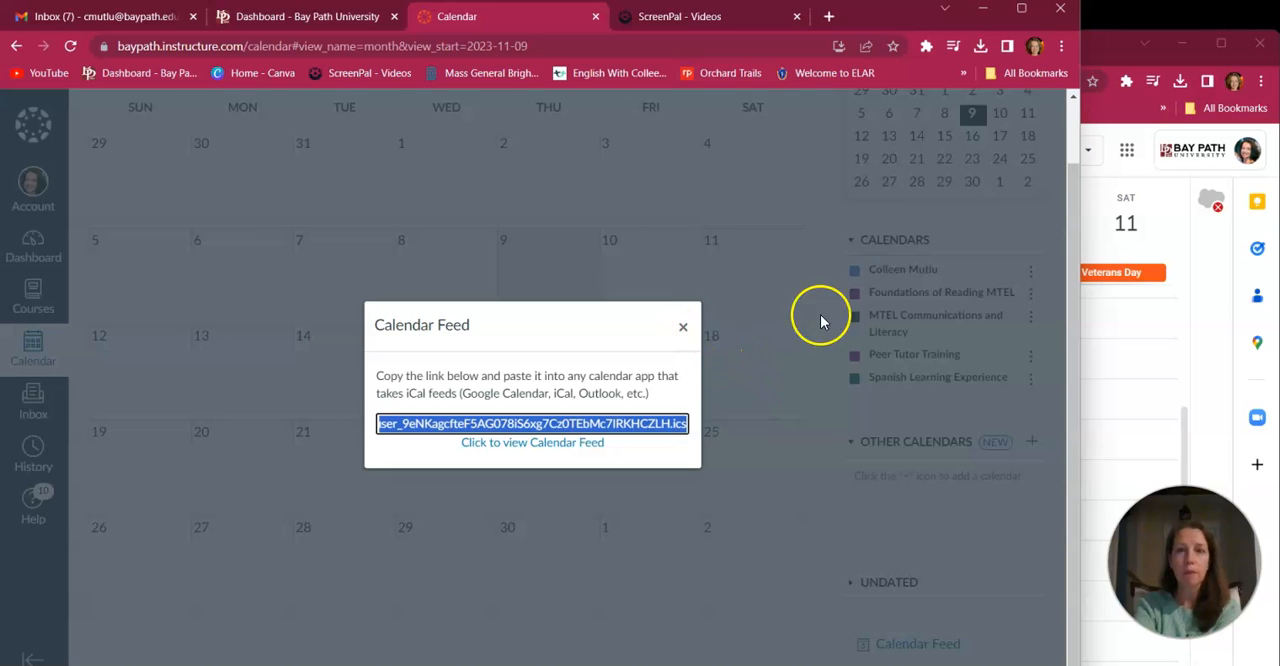
mouse_move(634, 328)
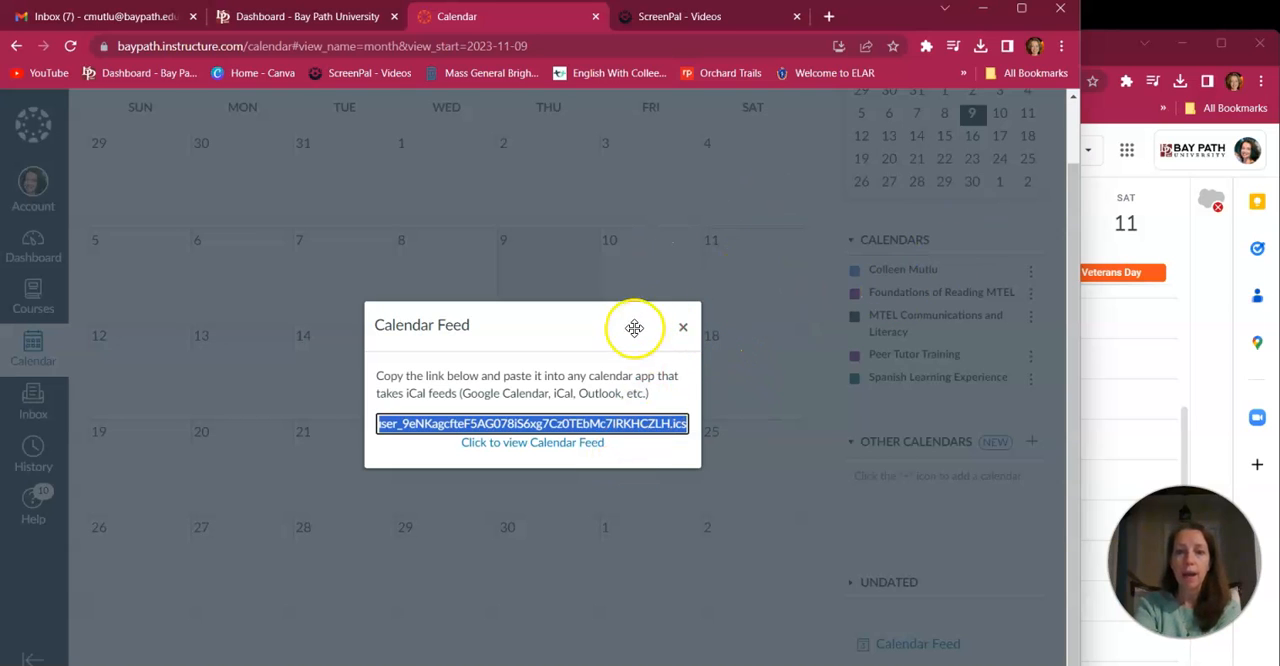
Step: Switch to Google Calendar and start adding a calendar under Other calendars
click(684, 328)
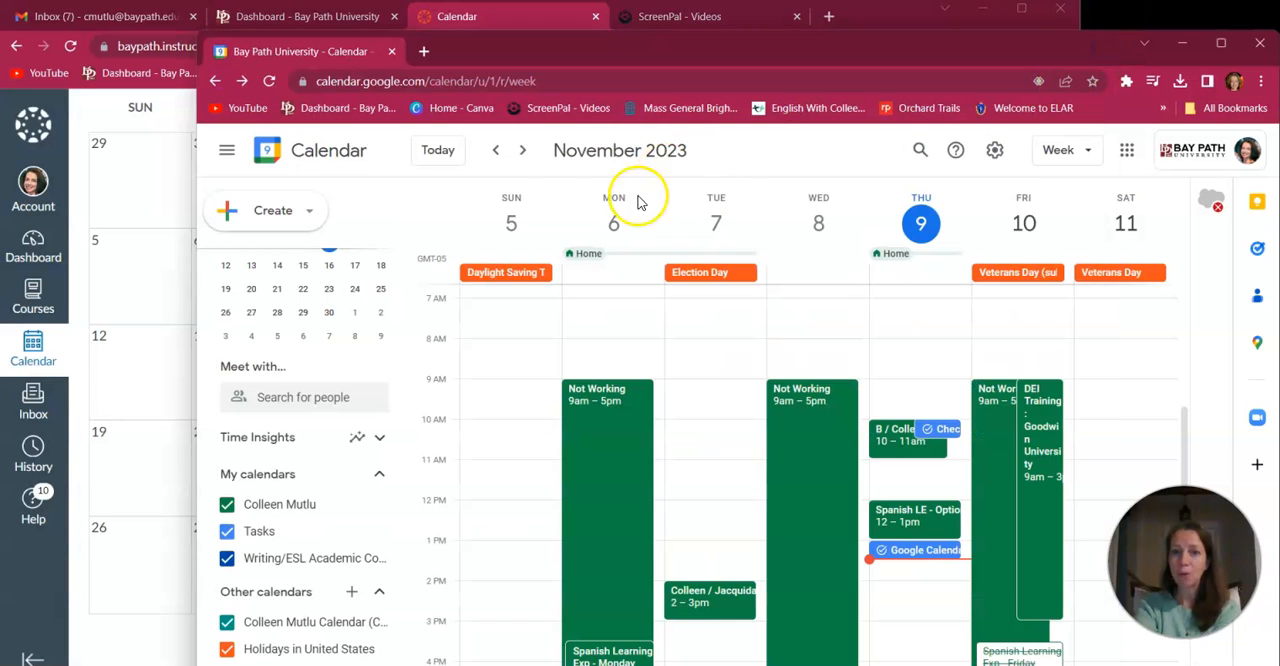
mouse_move(200, 70)
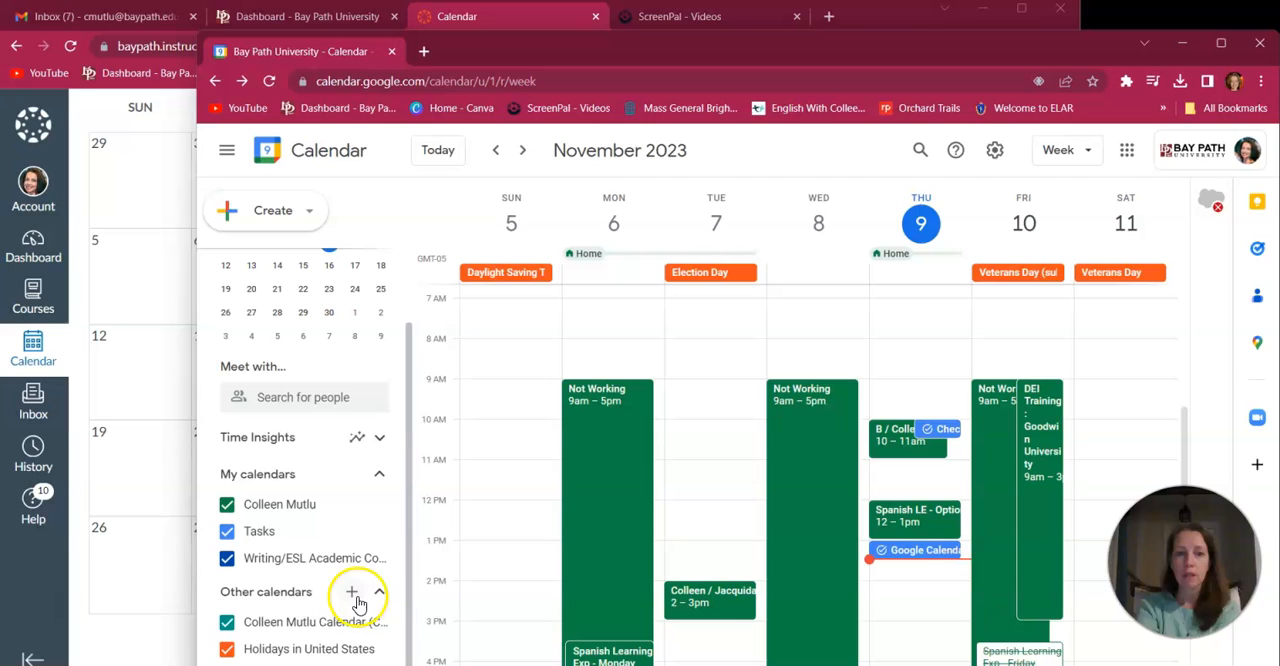
click(352, 592)
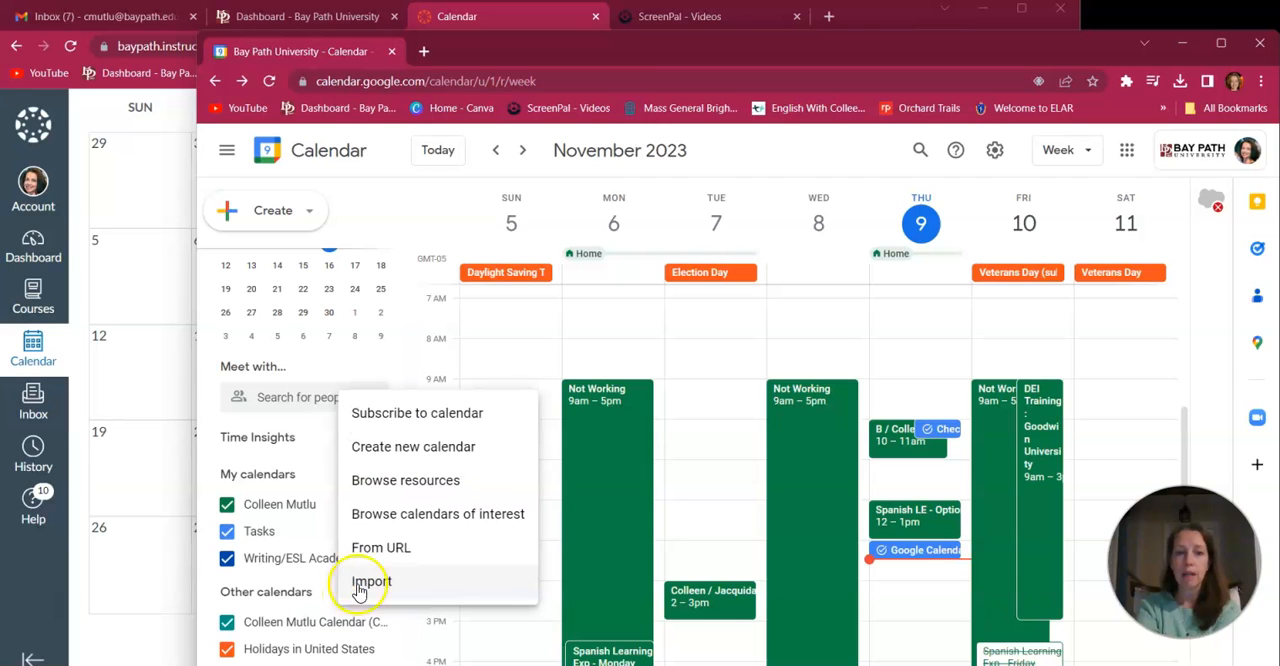
mouse_move(372, 548)
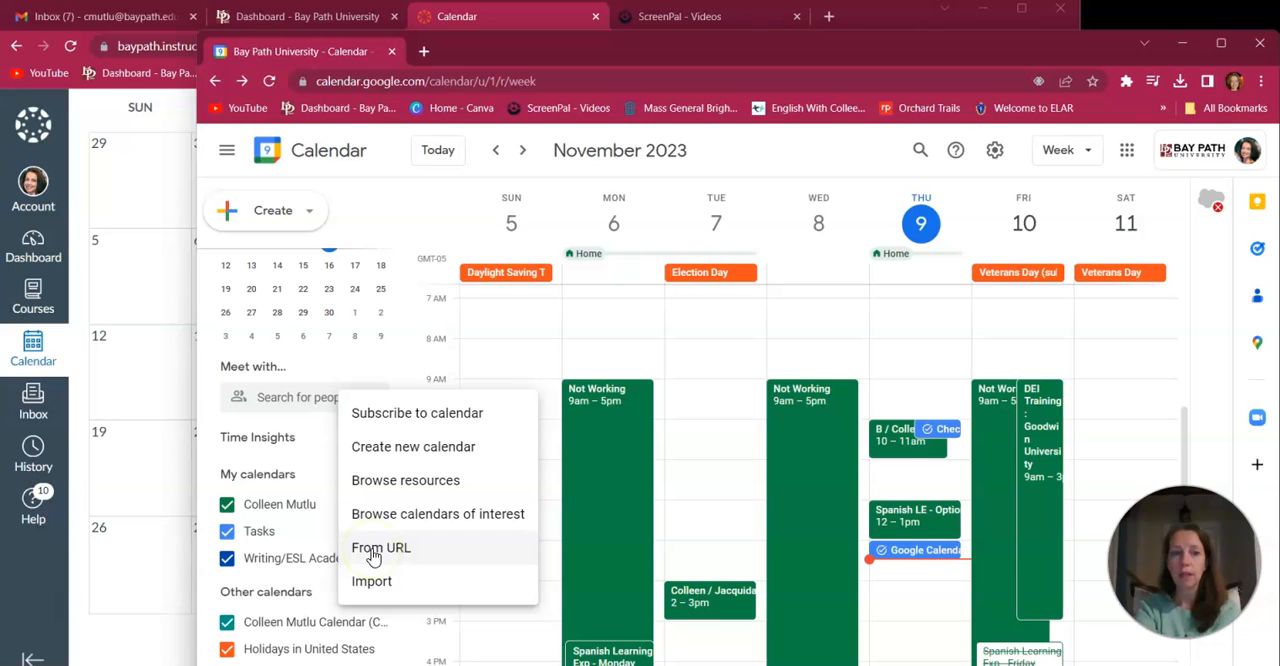
click(380, 548)
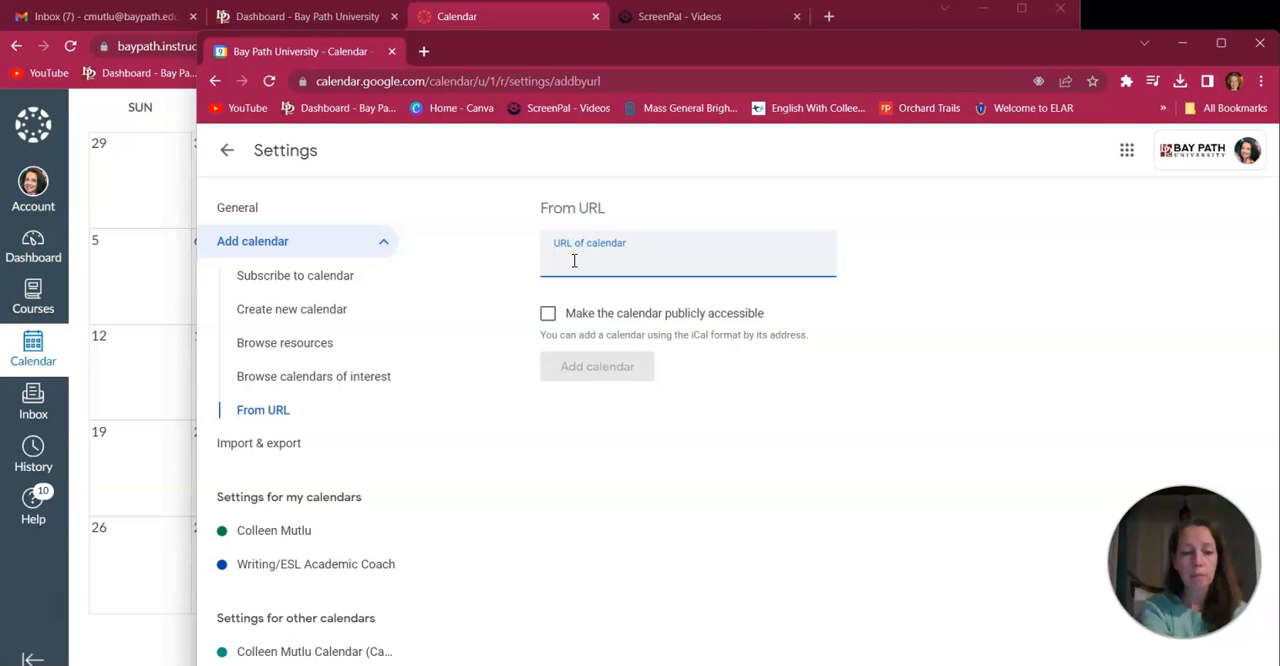
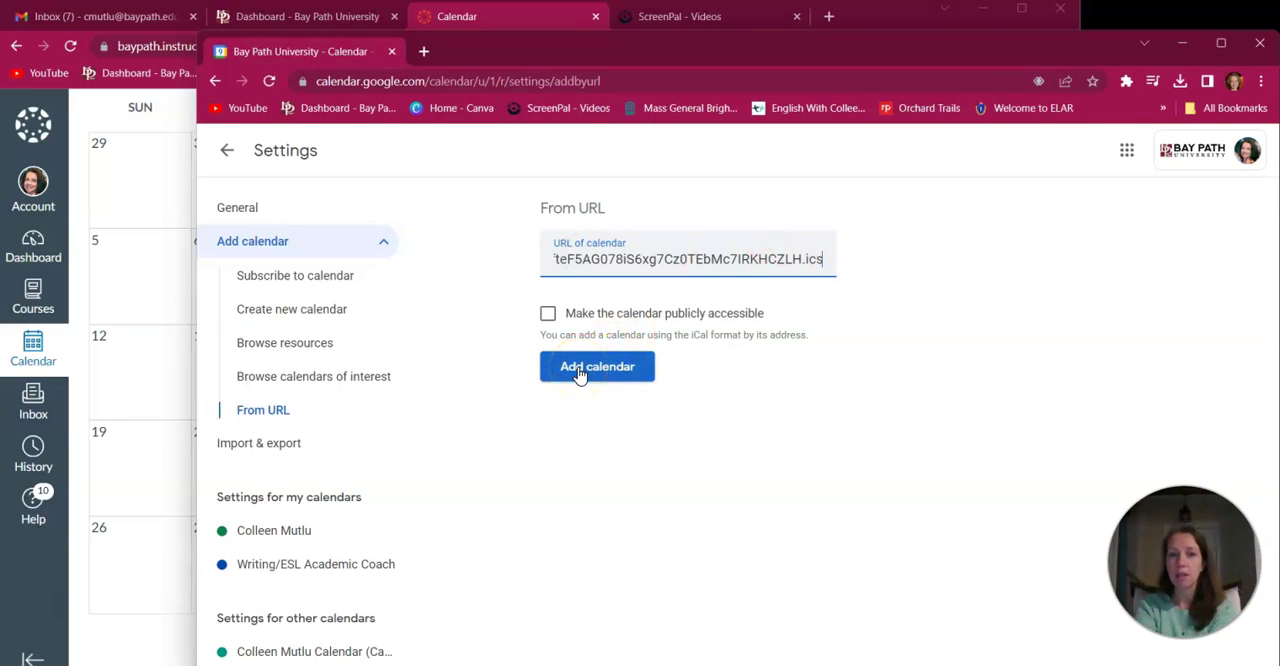
click(596, 366)
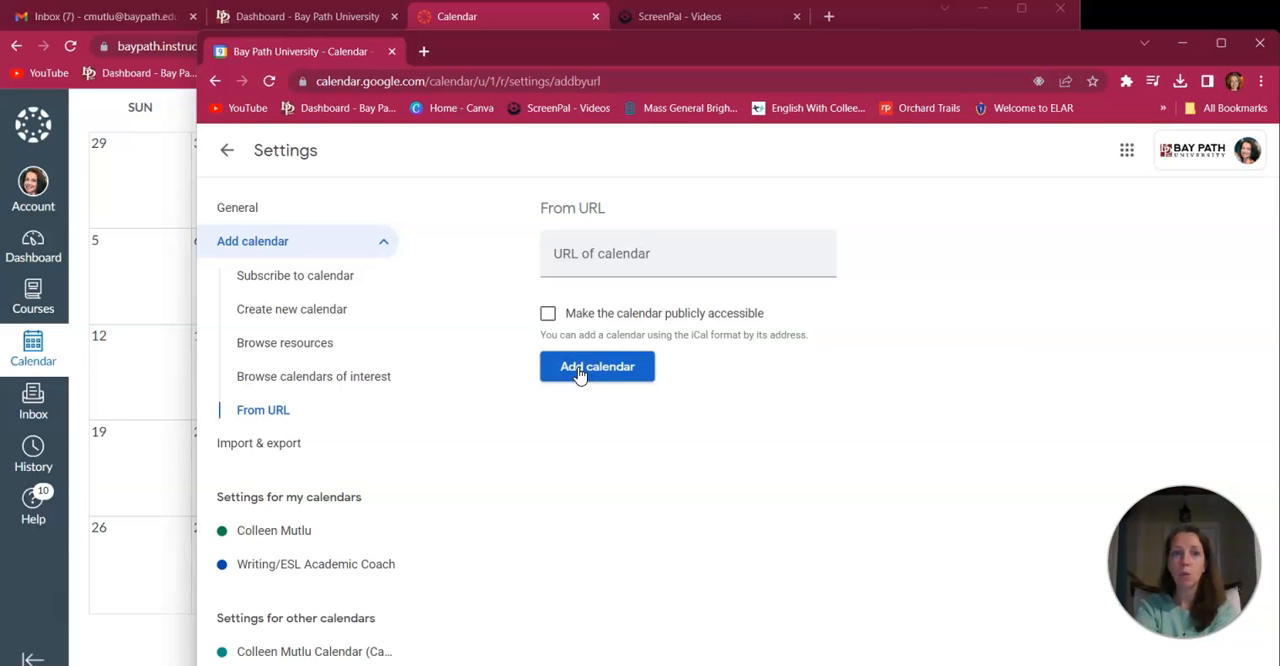
mouse_move(494, 270)
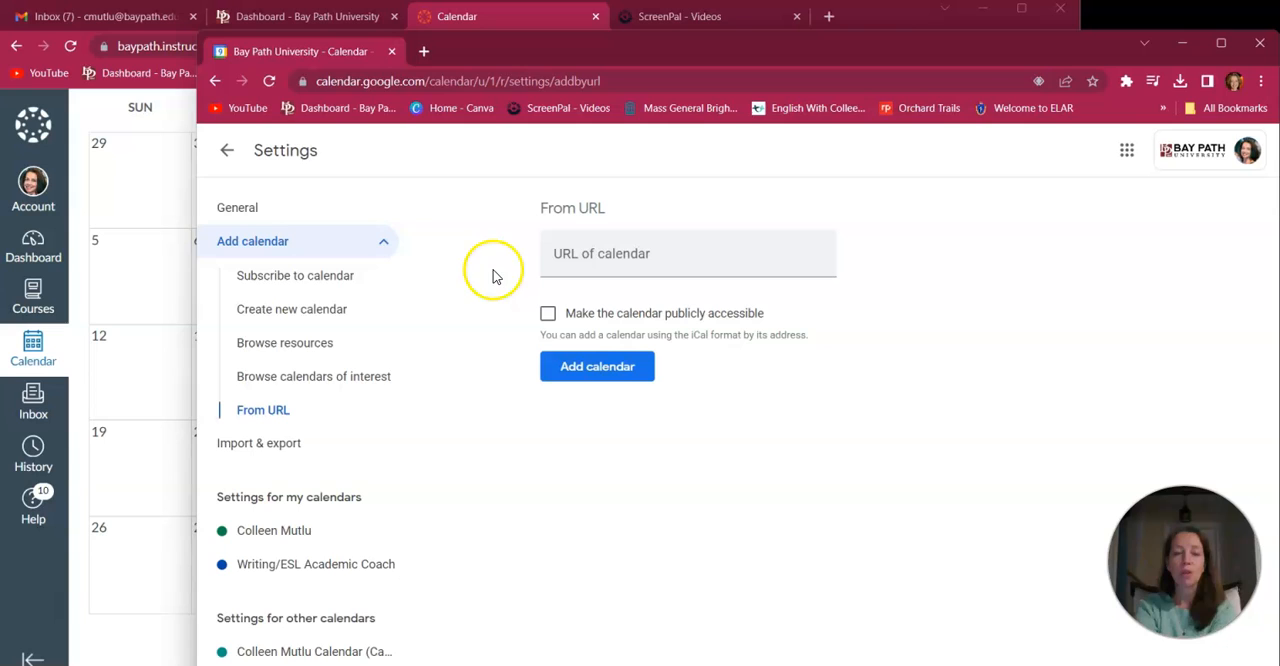
mouse_move(488, 280)
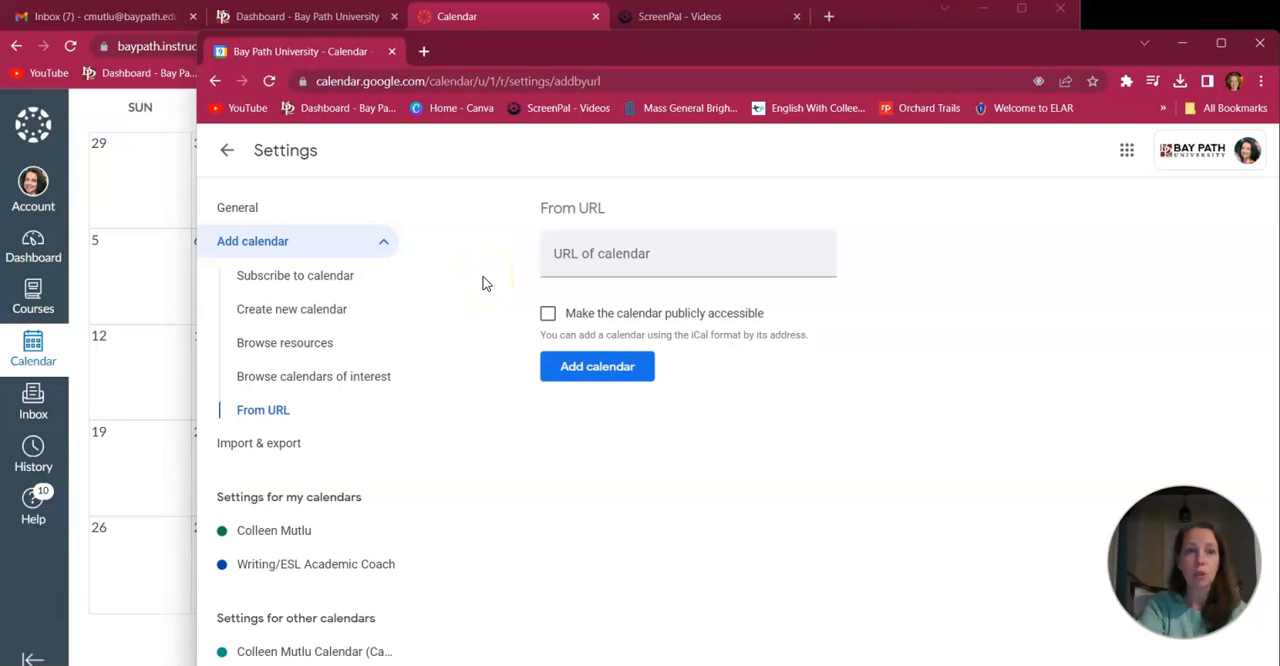
mouse_move(668, 186)
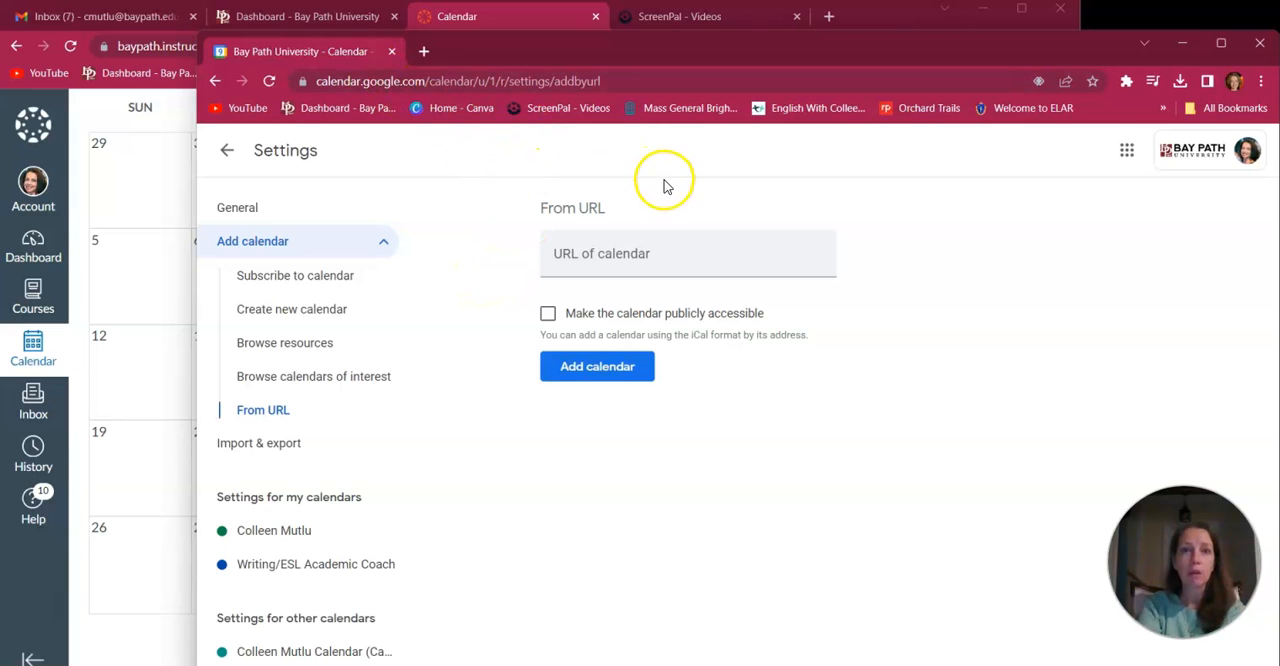
mouse_move(226, 150)
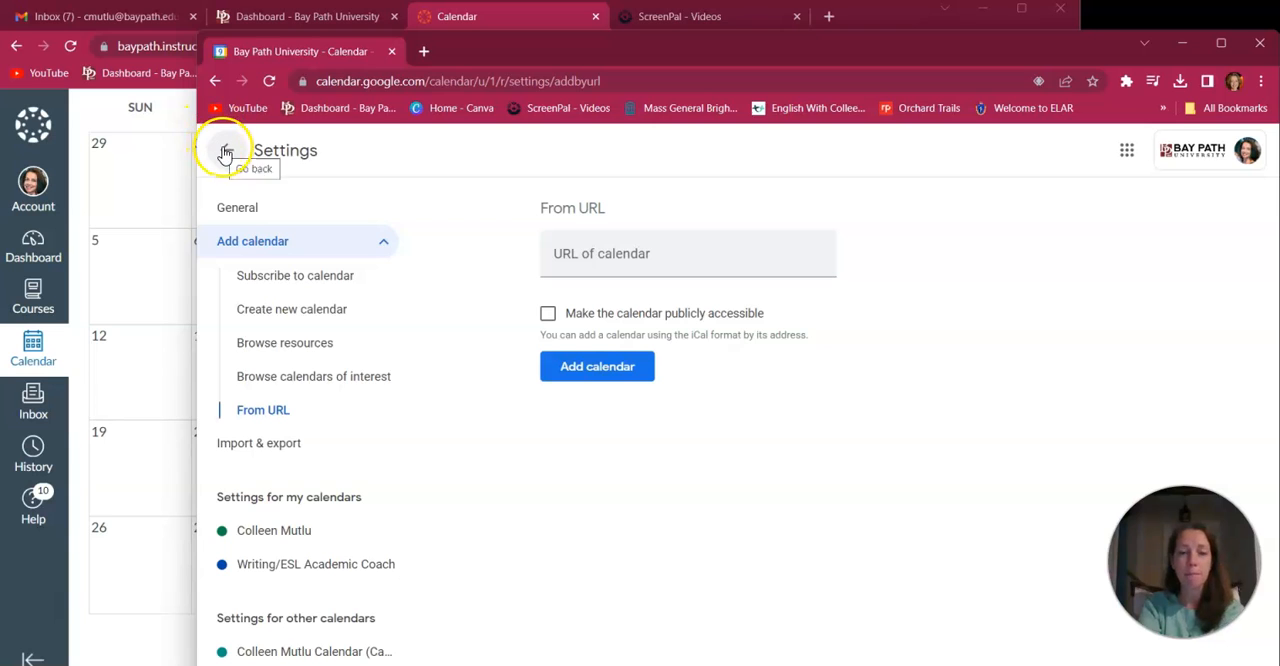
click(224, 150)
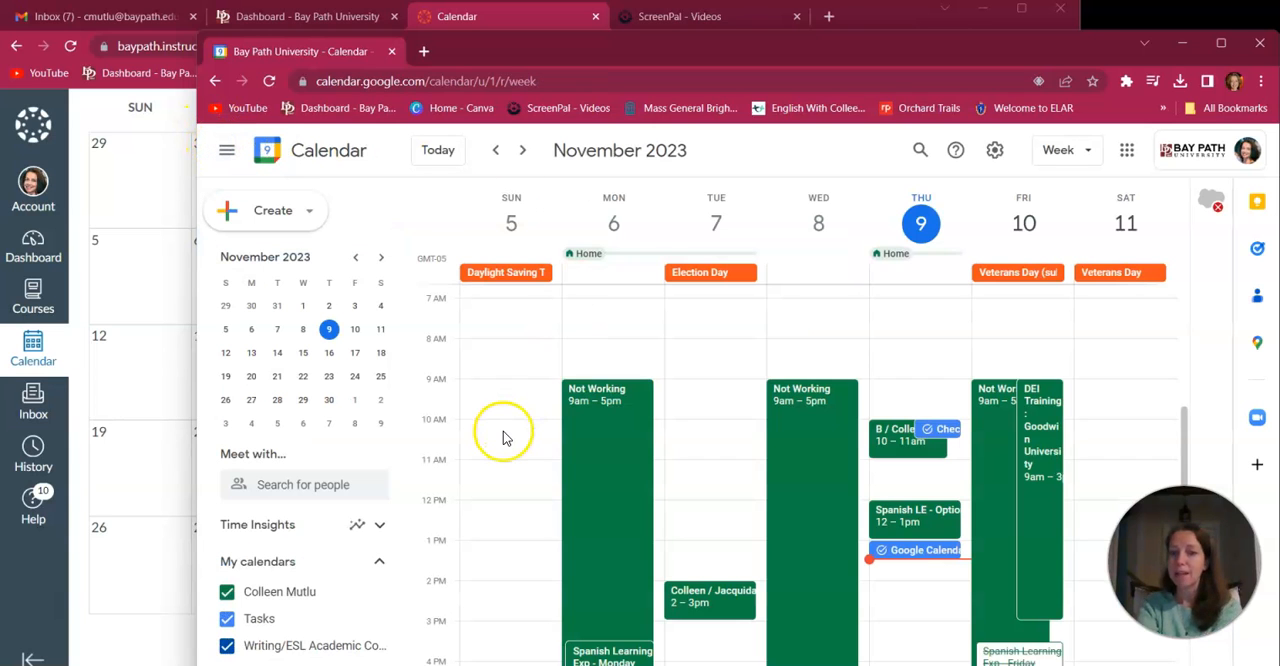
scroll(down, 3)
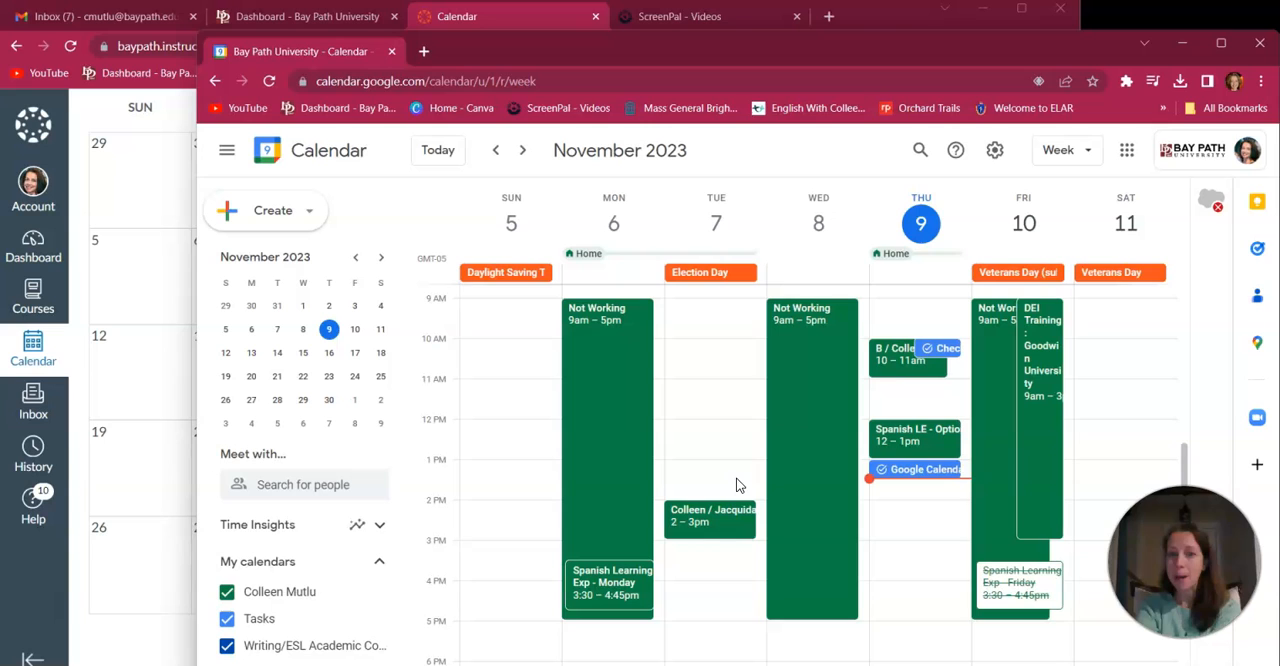
mouse_move(1200, 460)
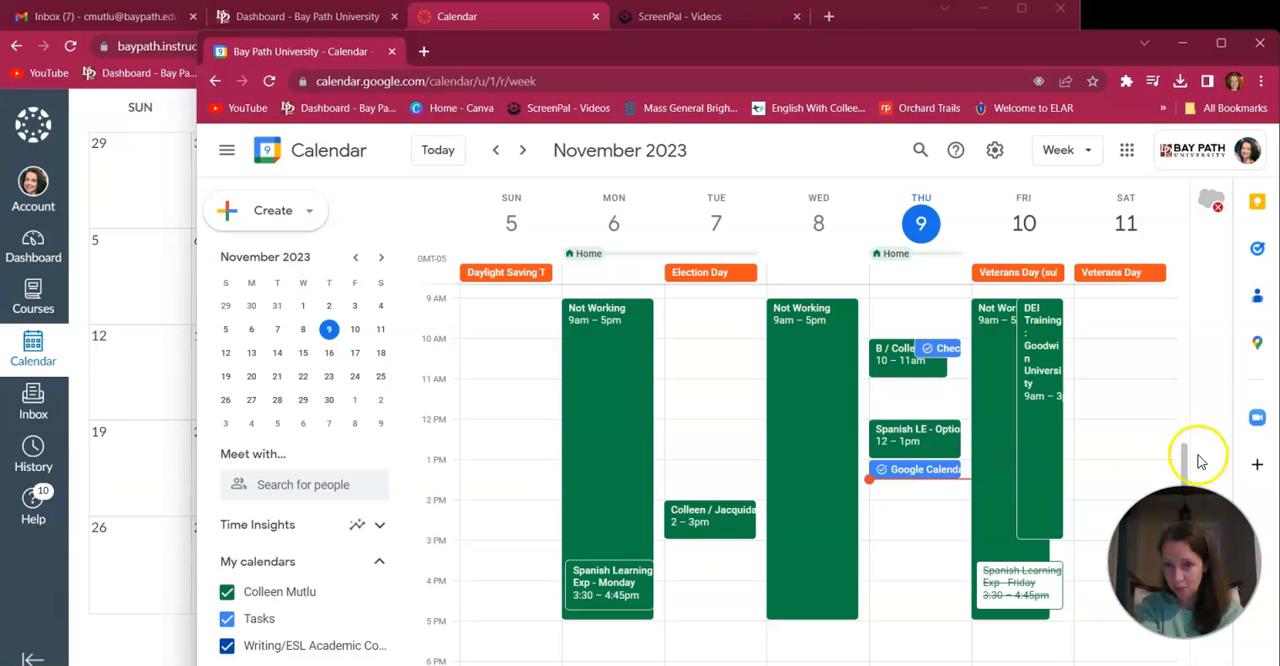
scroll(down, 3)
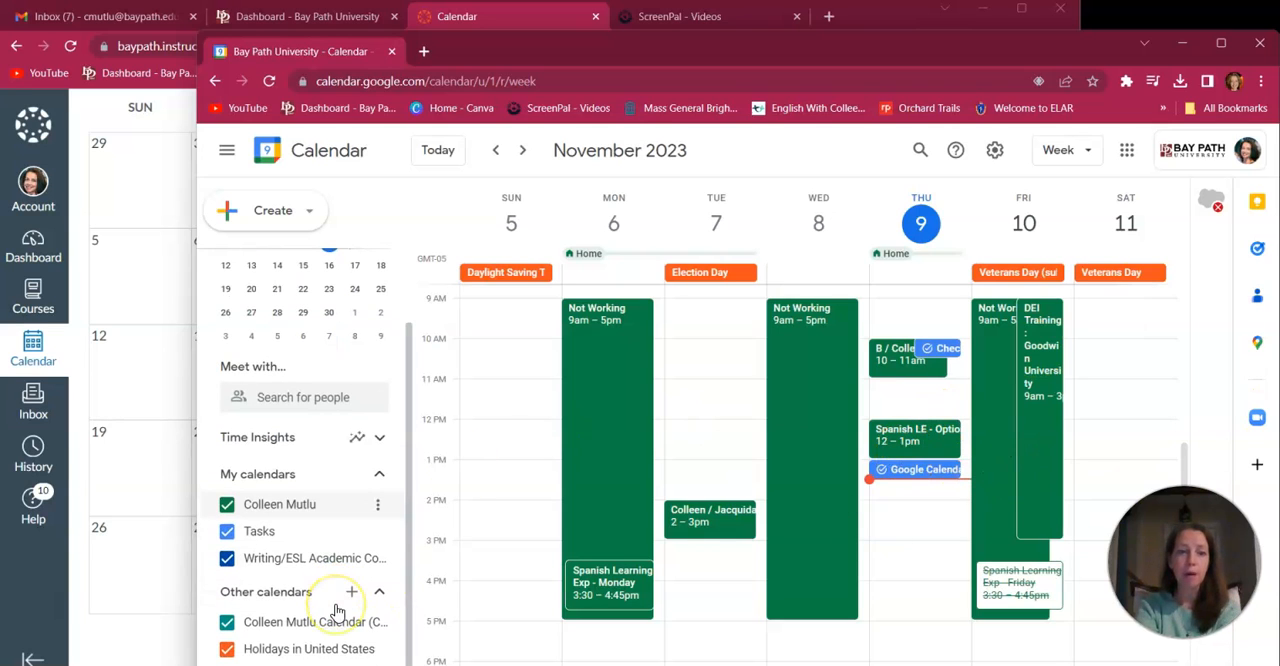
mouse_move(350, 558)
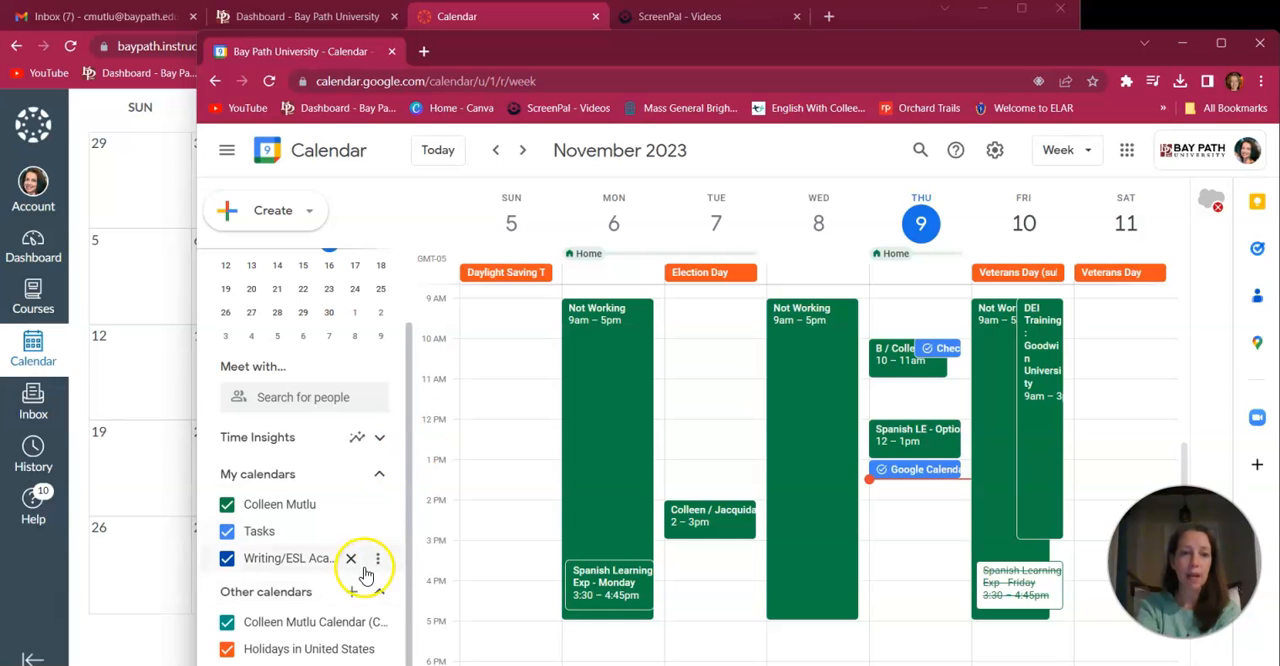
mouse_move(918, 52)
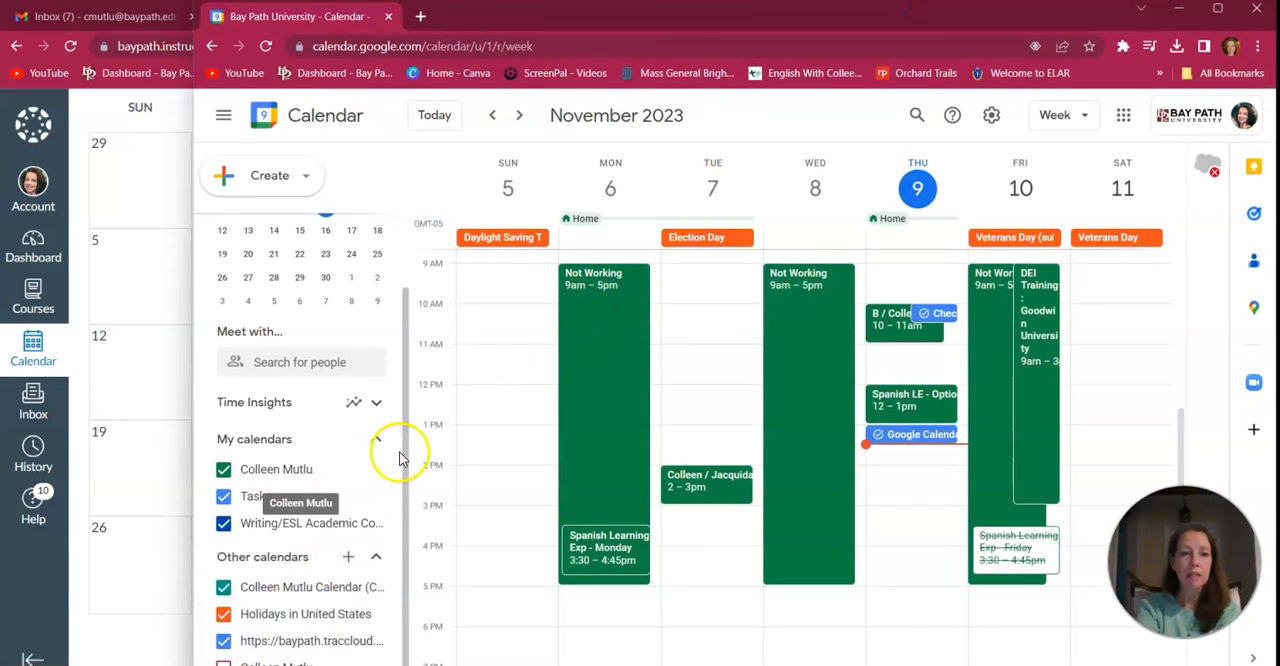
mouse_move(260, 588)
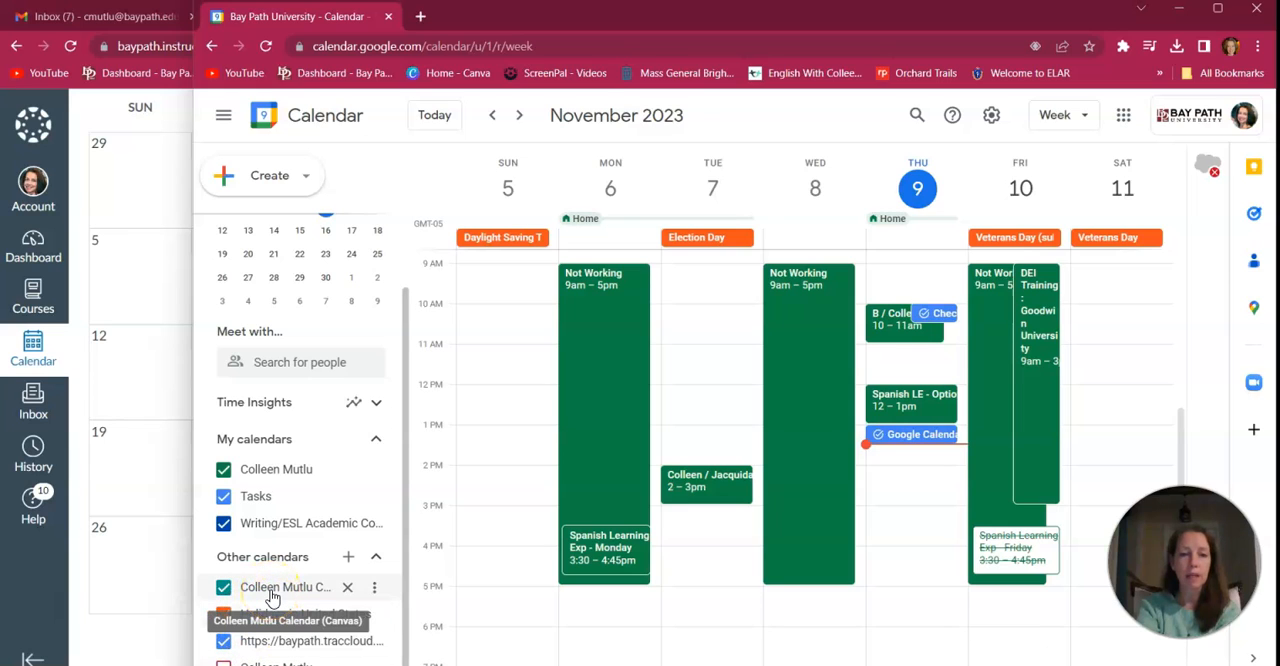
mouse_move(264, 588)
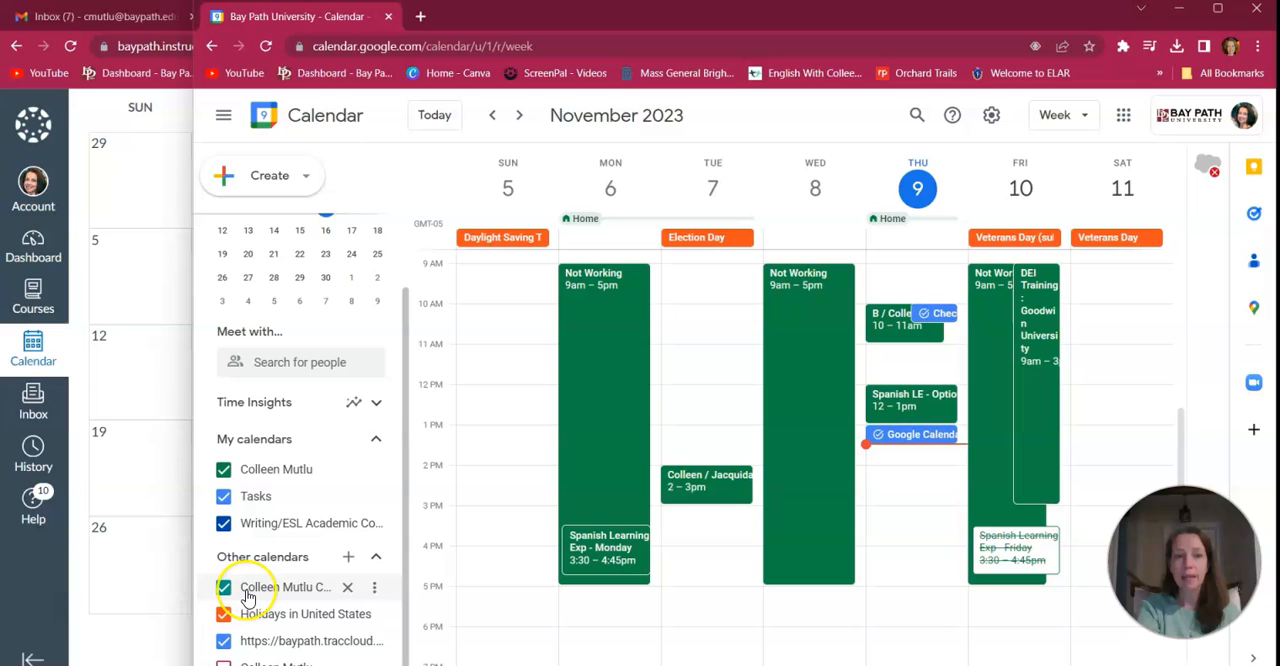
mouse_move(240, 590)
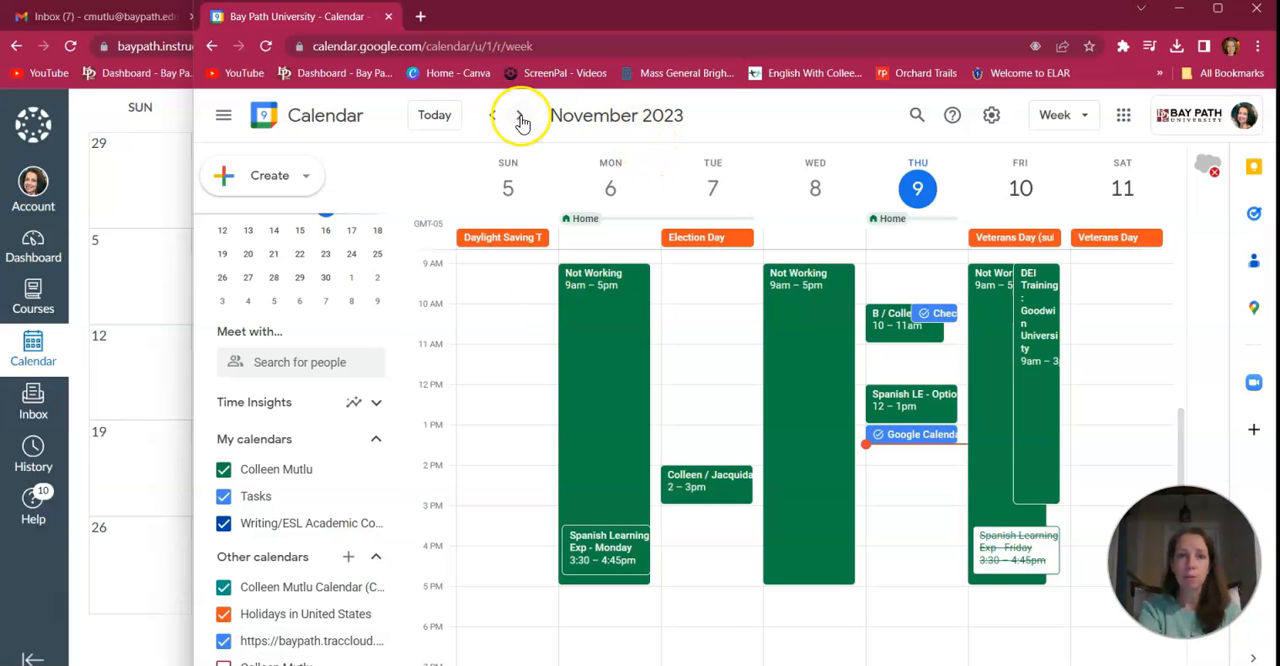
Step: Preview the November 12–18 week, come back to the current week, then switch to the portal dashboard
click(520, 116)
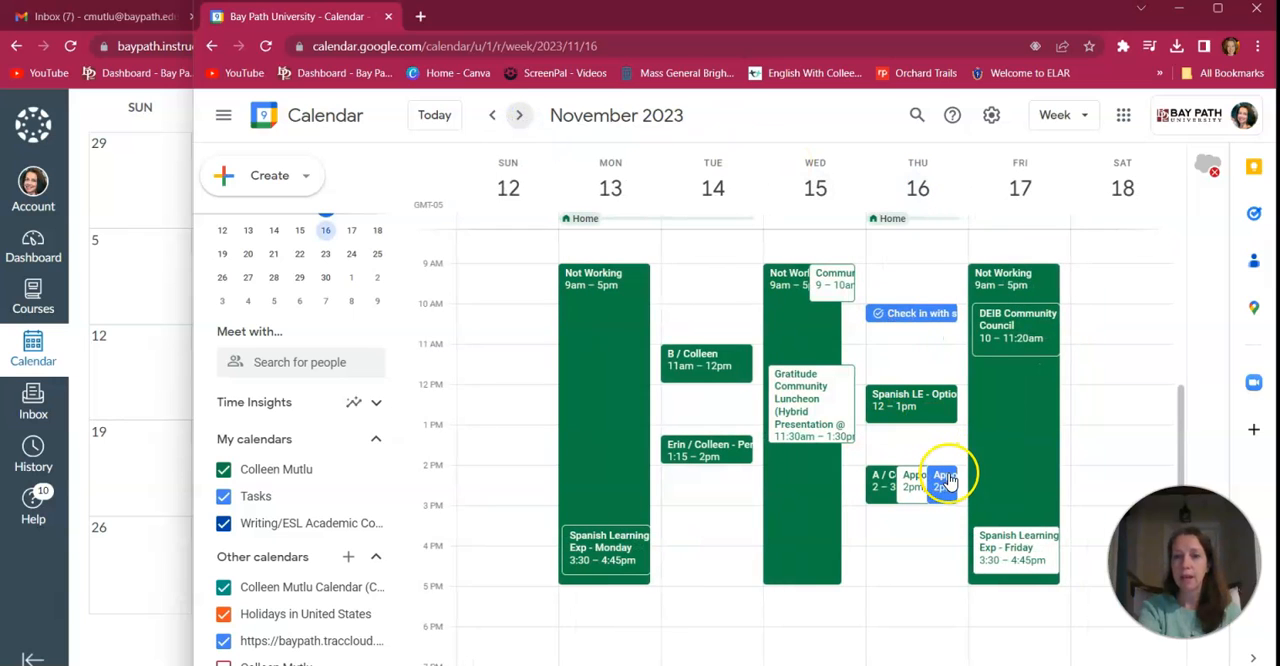
mouse_move(492, 116)
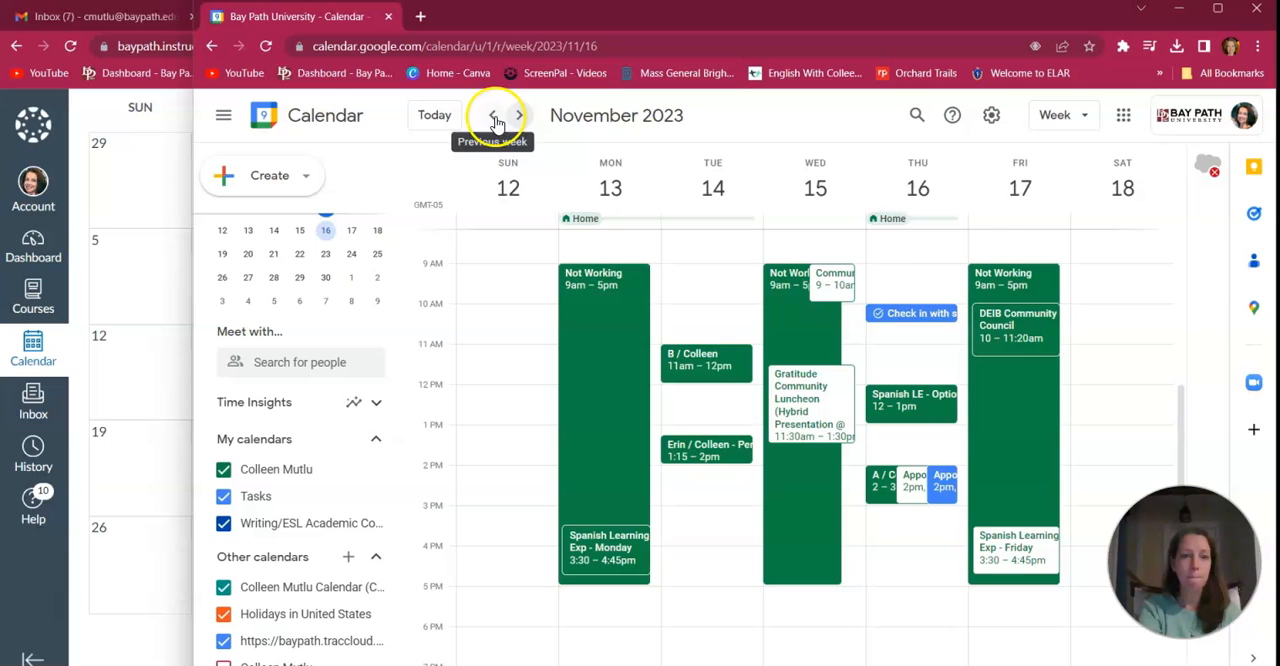
click(492, 116)
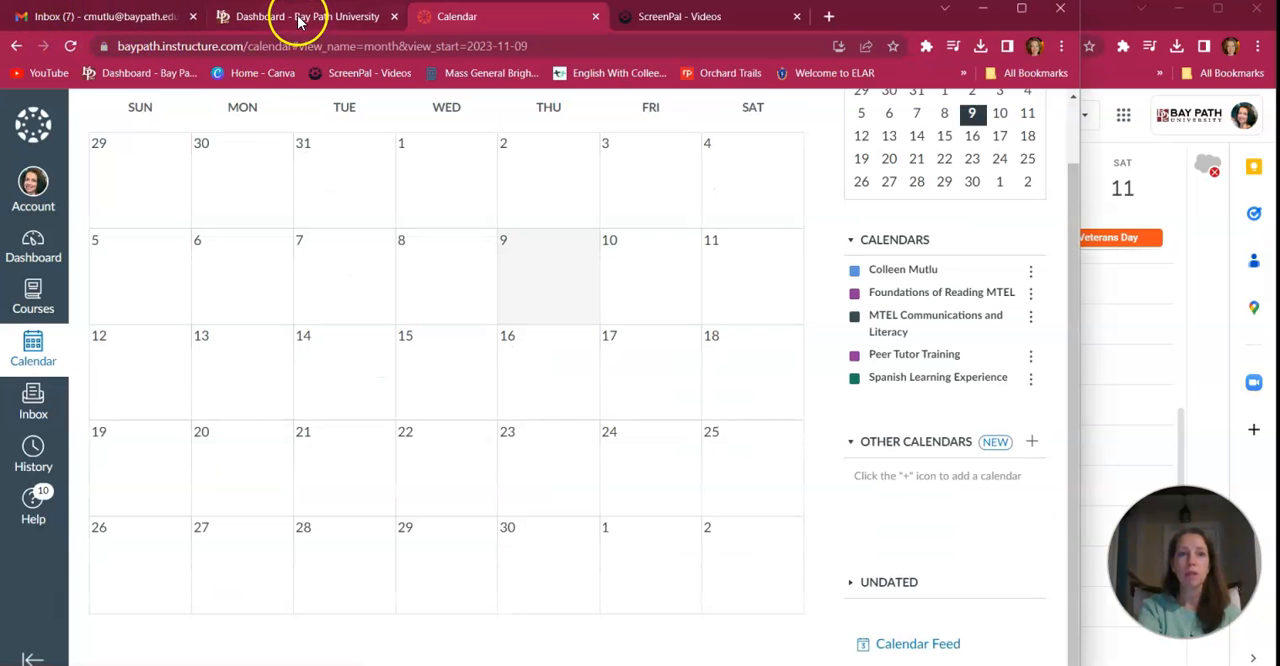
click(308, 16)
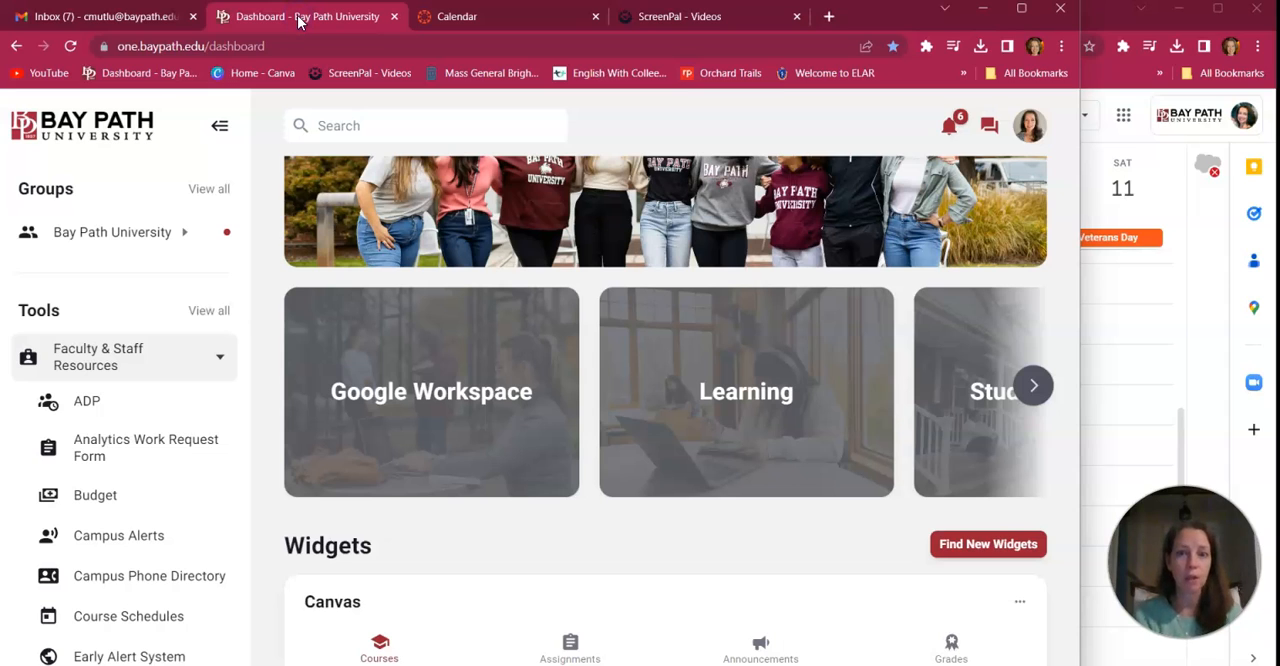
mouse_move(780, 214)
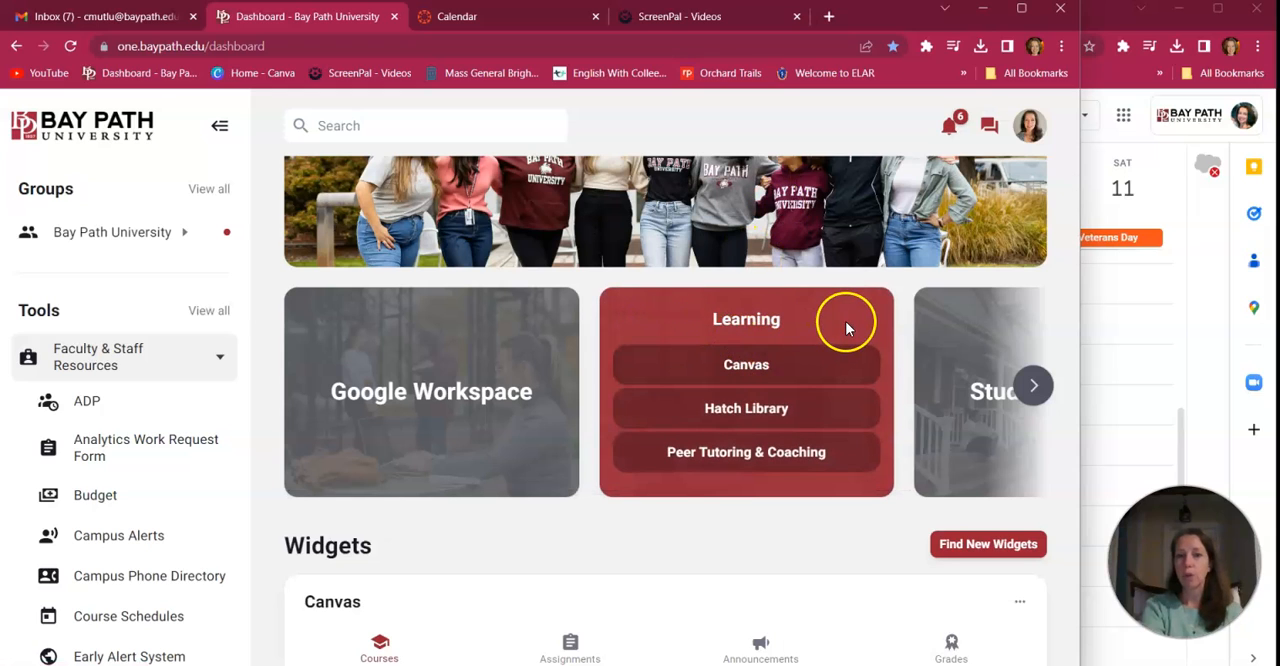
mouse_move(676, 472)
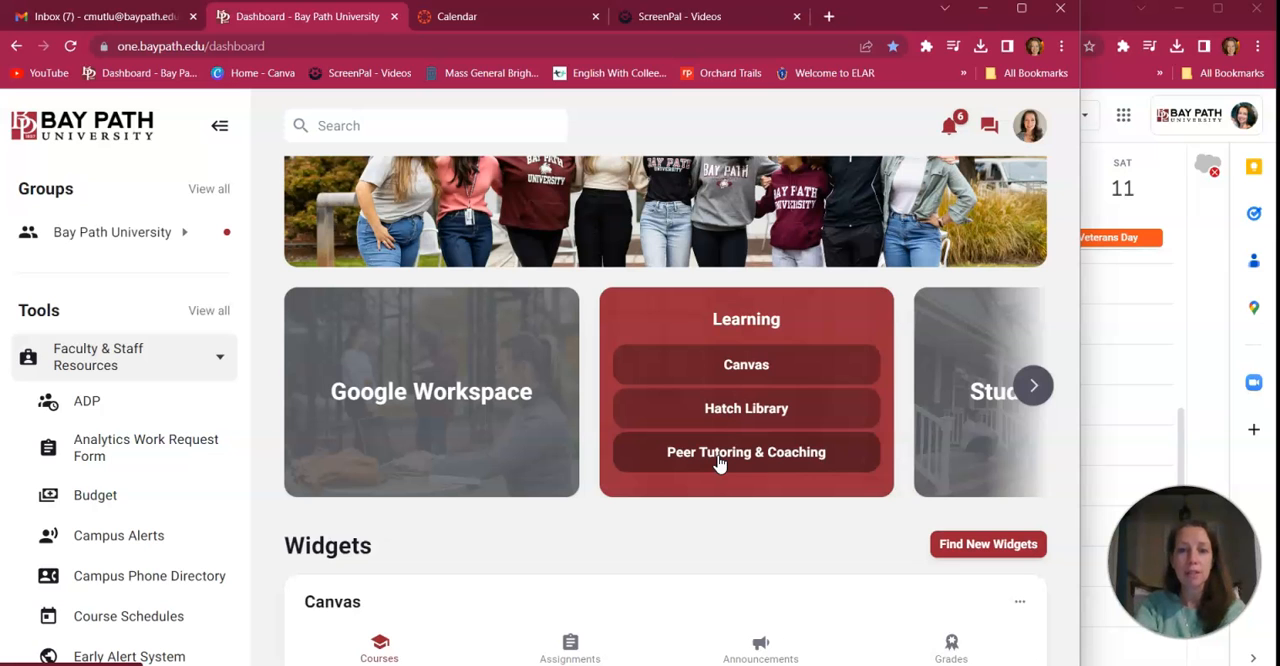
Step: Open Peer Tutoring & Coaching from the Learning tile to reach TracCloud's main menu
click(746, 452)
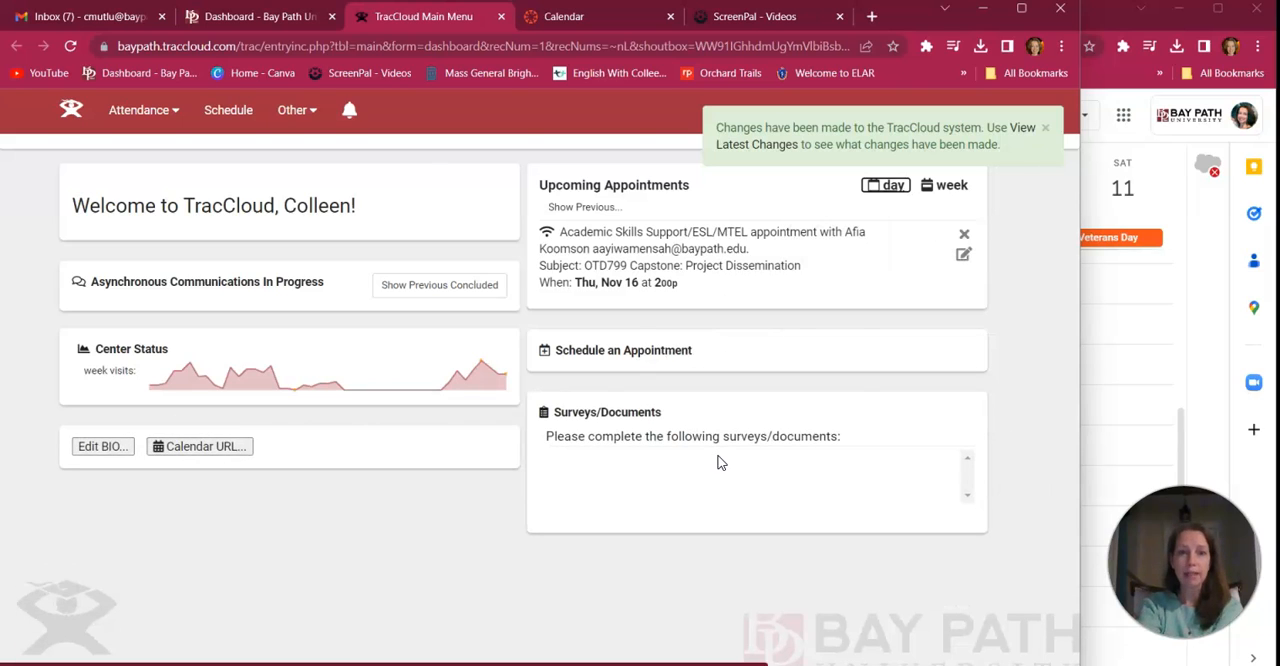
mouse_move(248, 592)
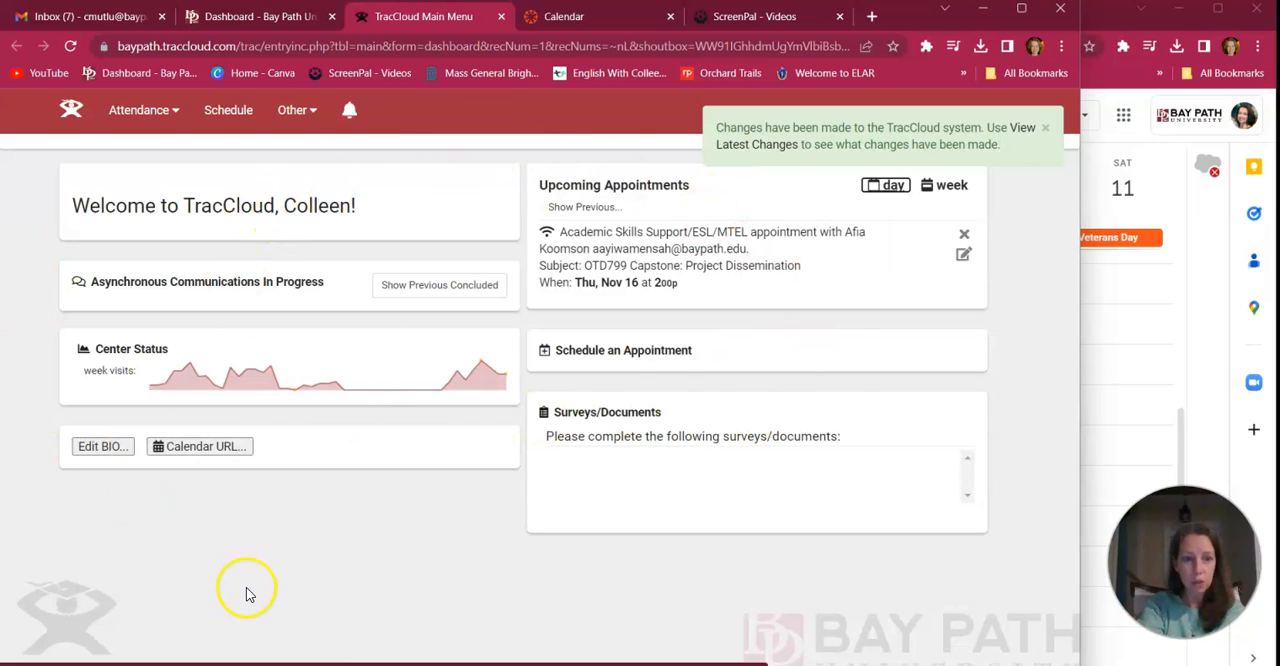
mouse_move(200, 446)
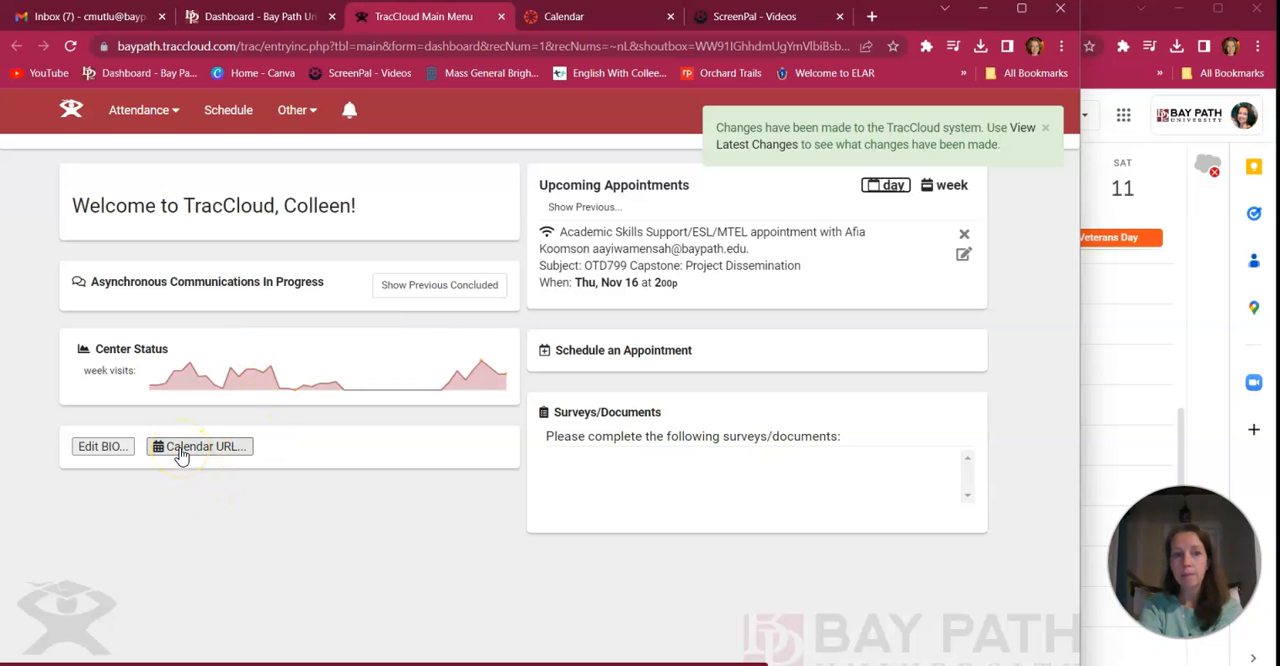
Step: Copy the TracCloud personal calendar subscription URL to the clipboard
click(200, 446)
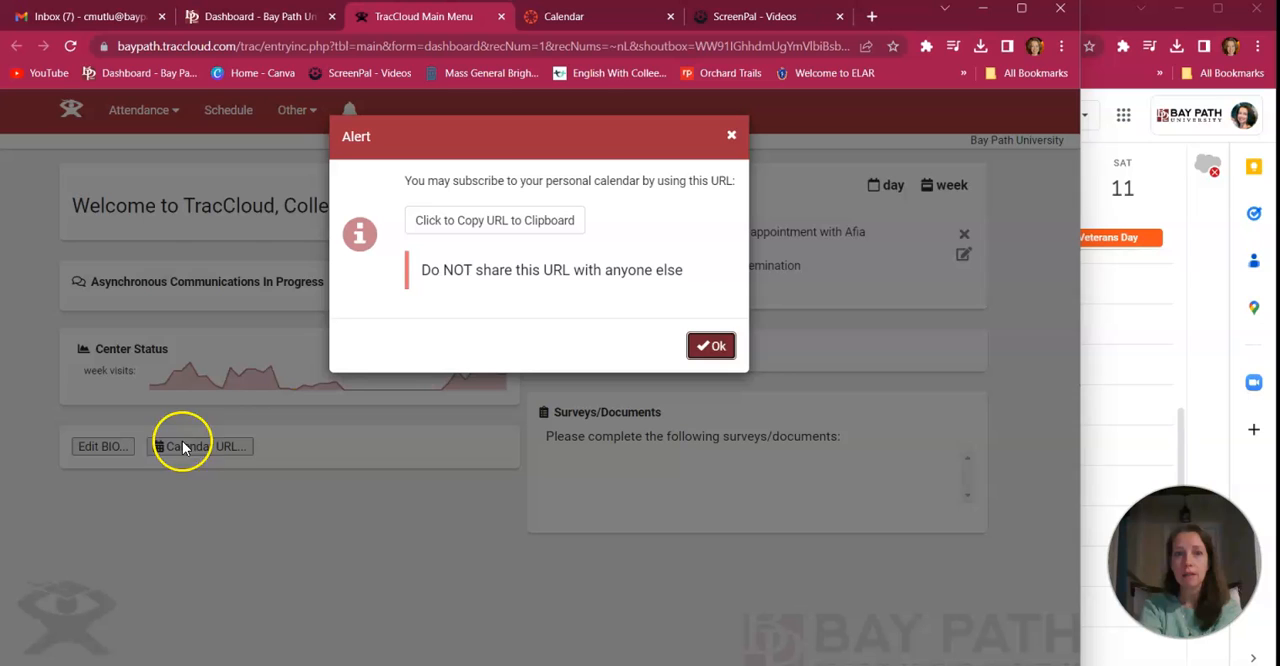
mouse_move(512, 220)
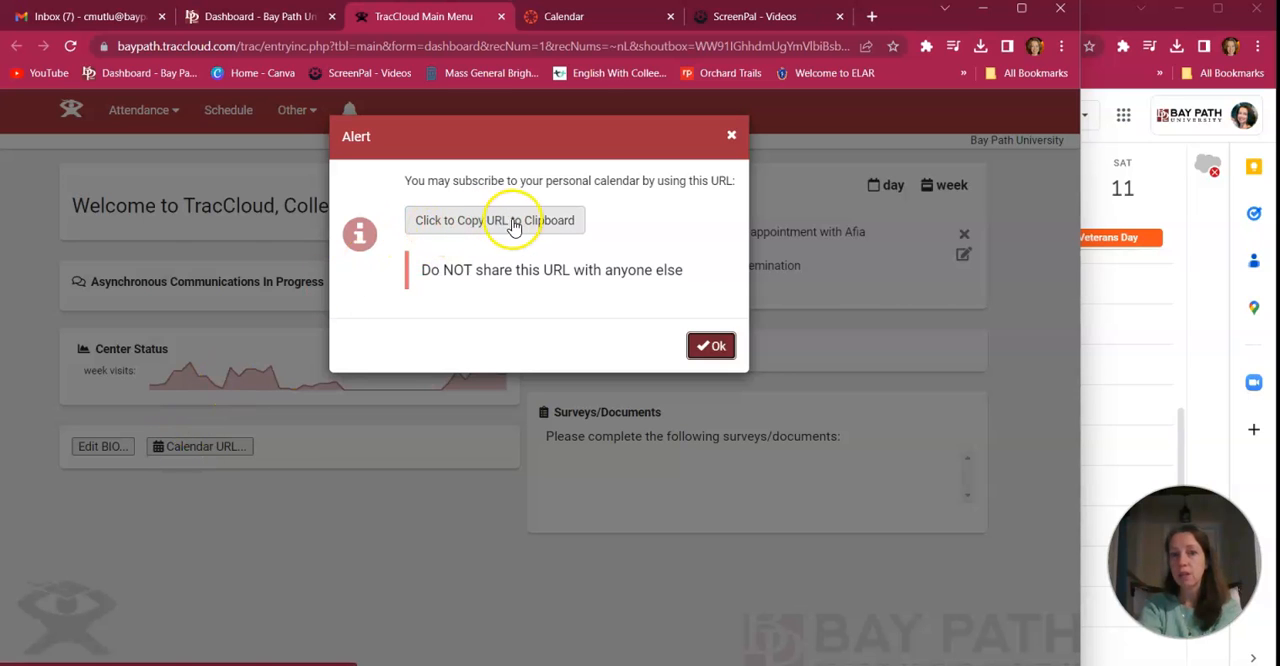
click(496, 220)
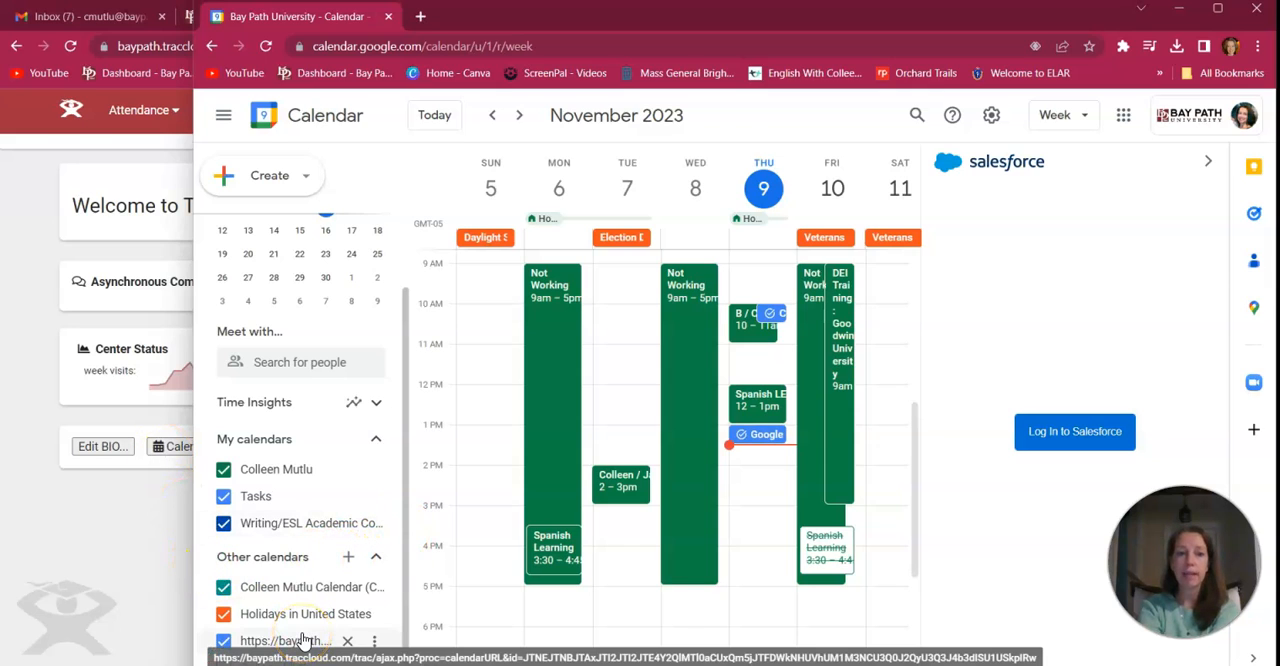
mouse_move(348, 556)
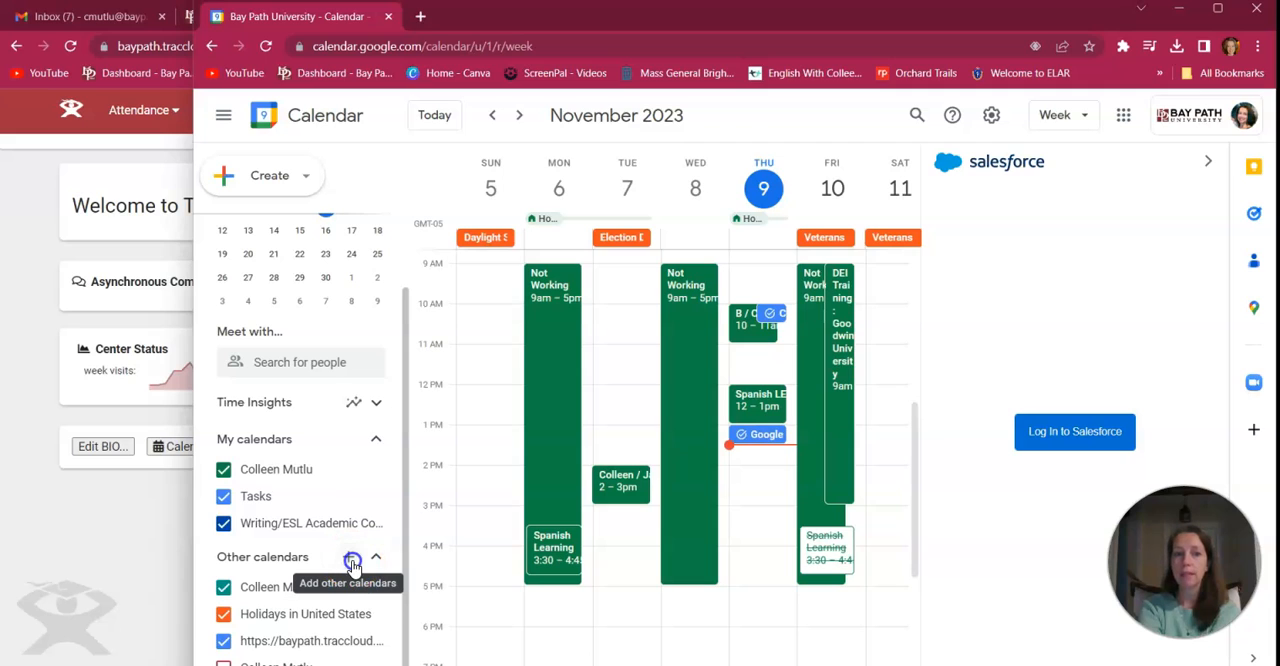
Step: Add the TracCloud feed from URL in Google Calendar and return to the November week view
click(352, 556)
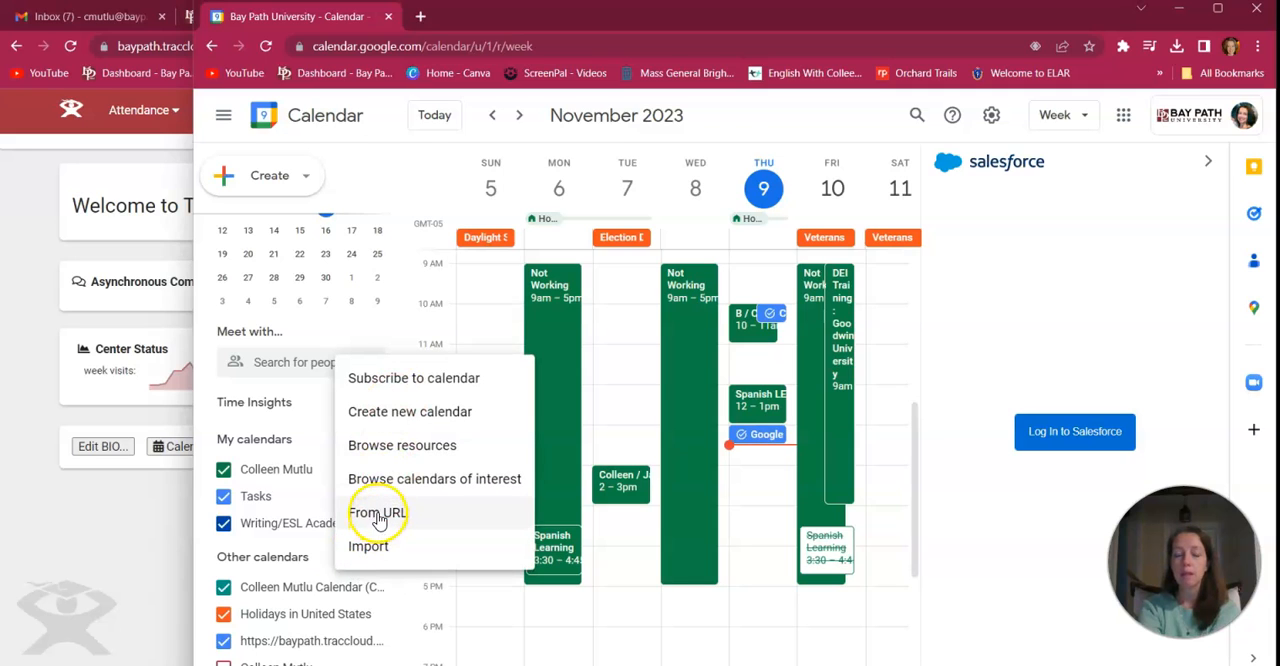
click(376, 512)
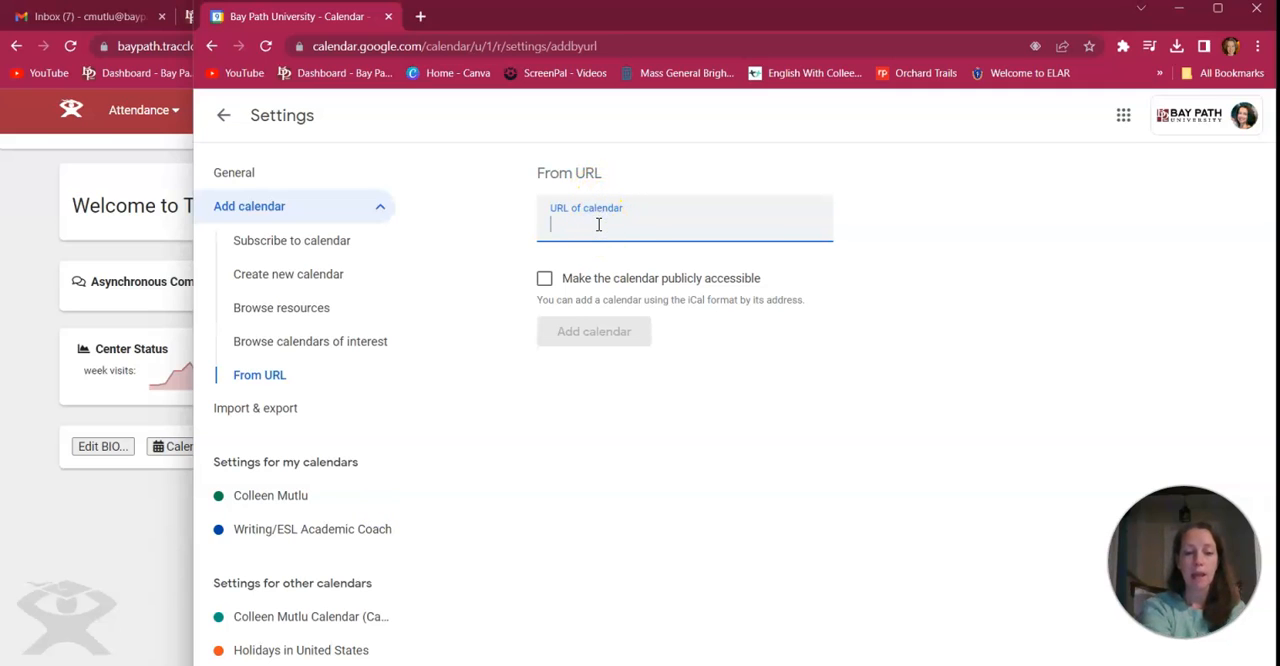
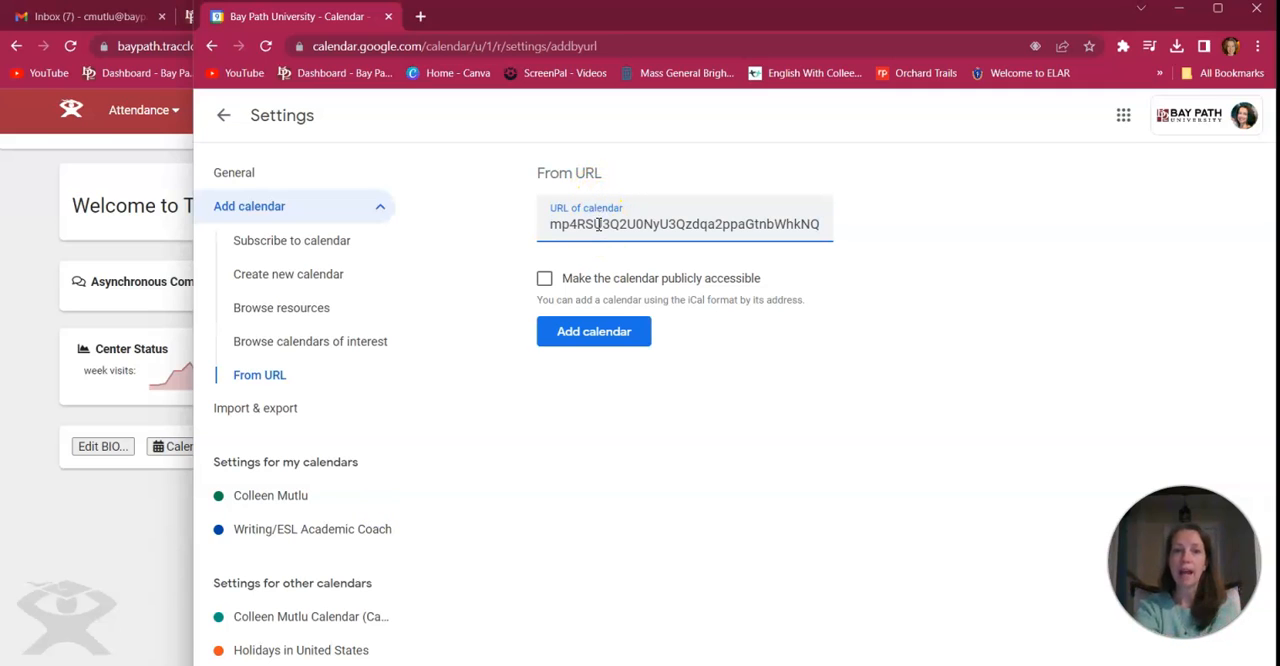
mouse_move(548, 378)
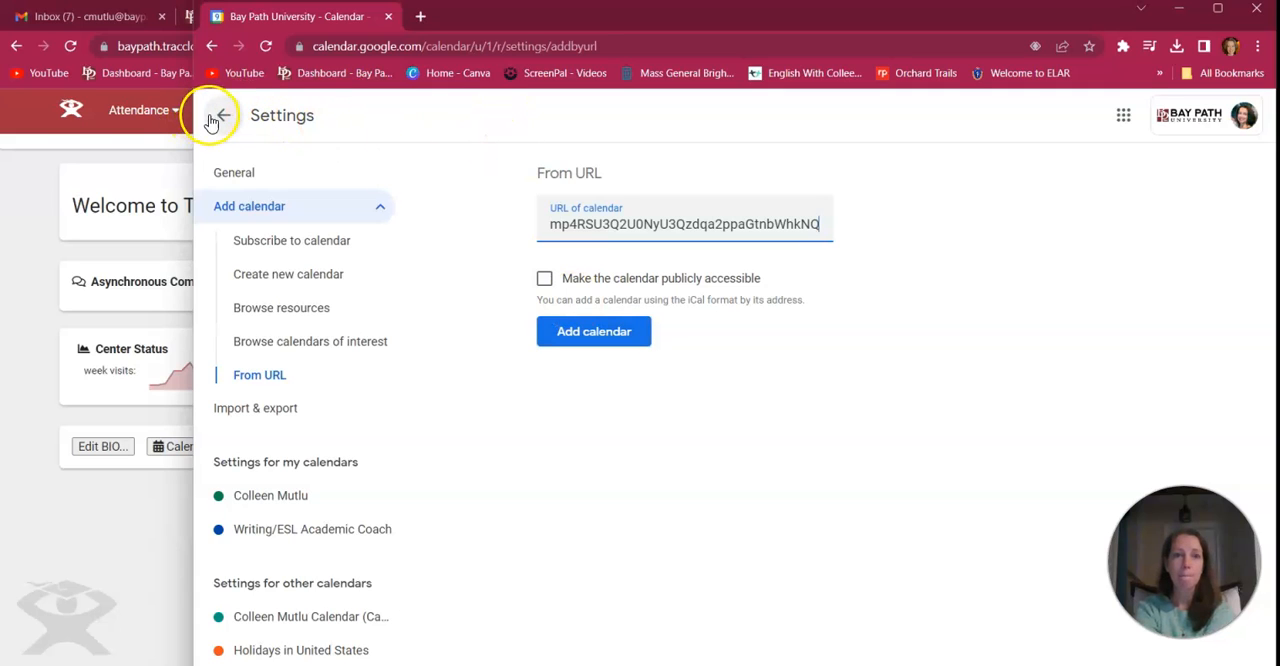
mouse_move(220, 116)
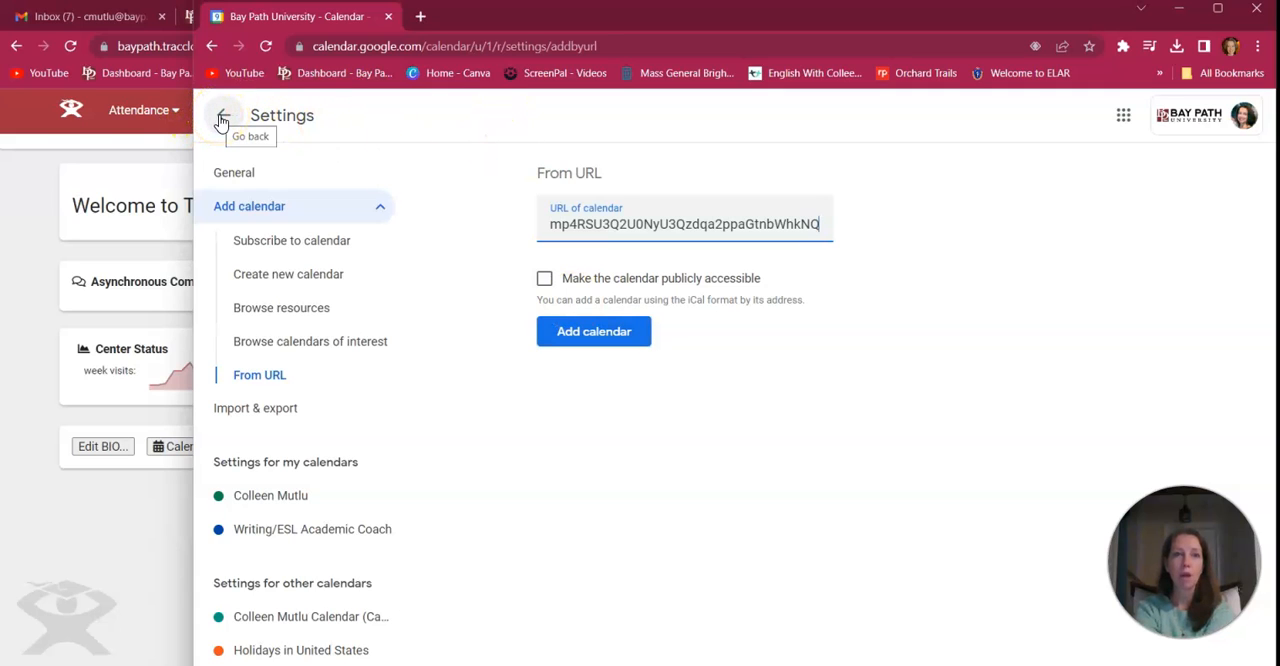
click(220, 116)
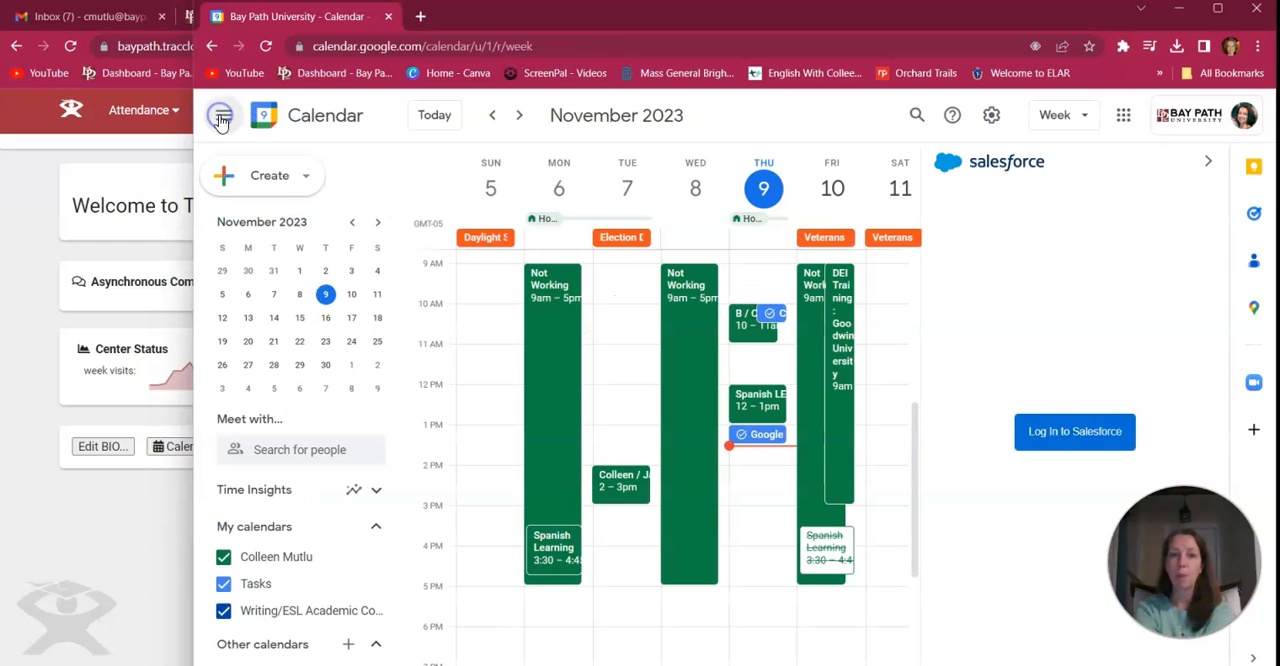
mouse_move(1228, 140)
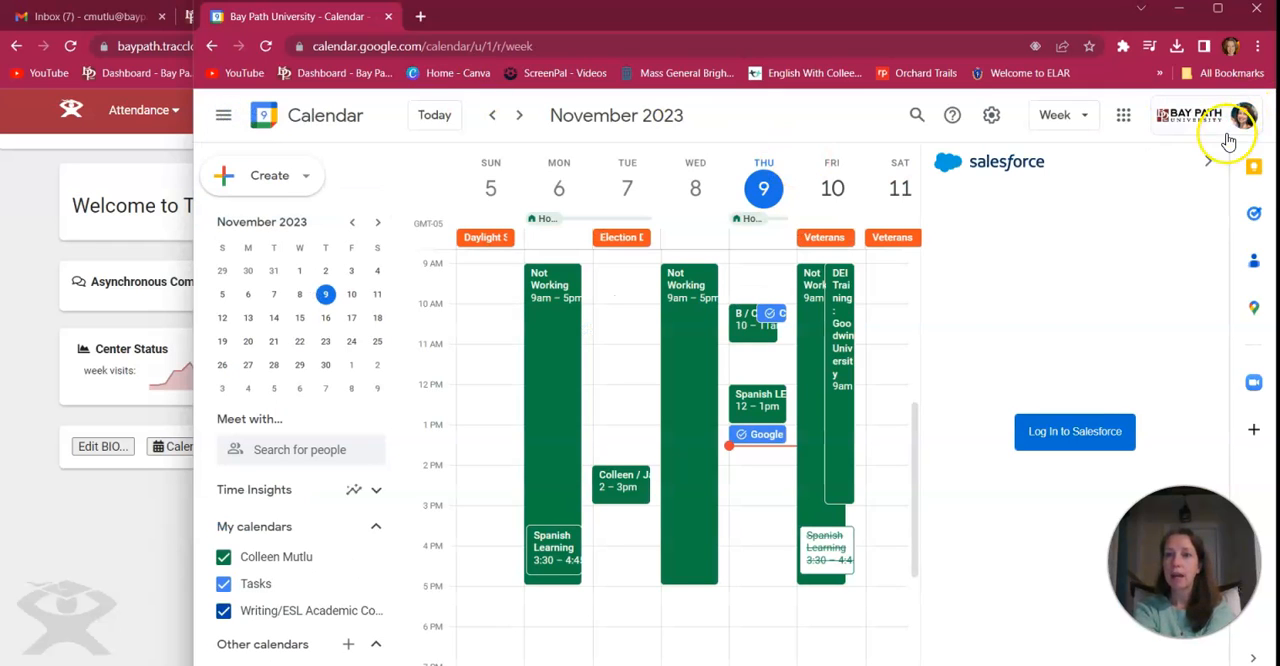
Step: Close the Salesforce side panel and bring Other calendars, including the TracCloud feed, into view
click(1210, 164)
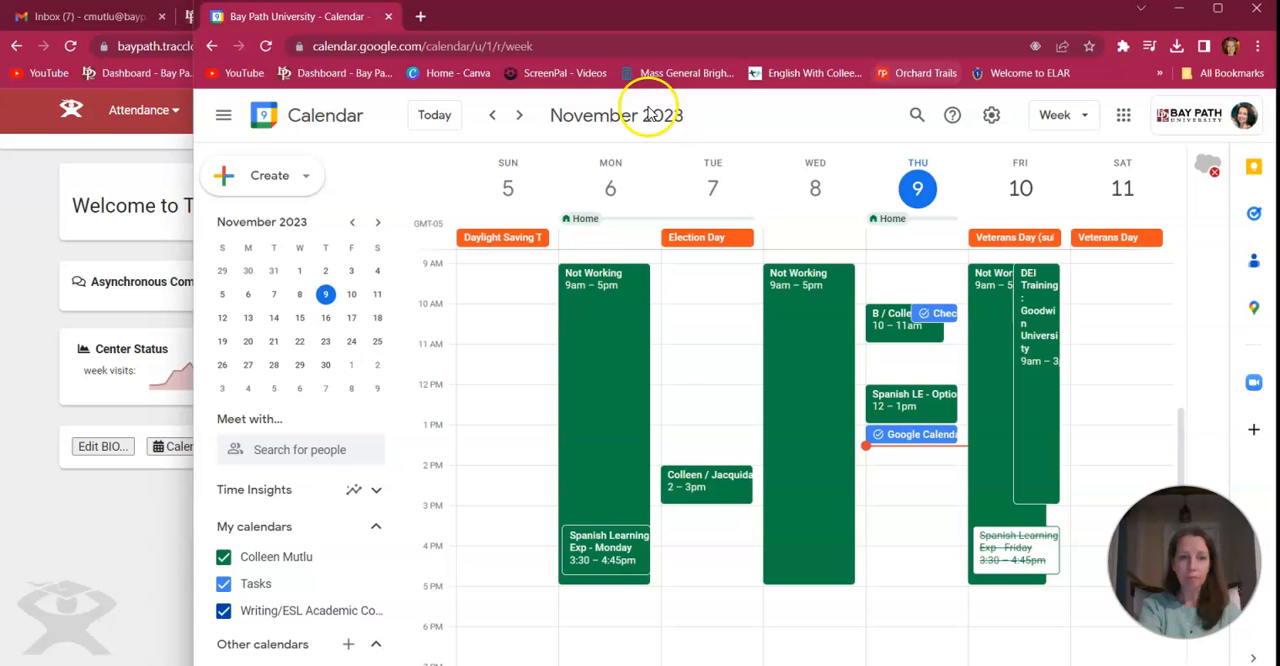
scroll(down, 3)
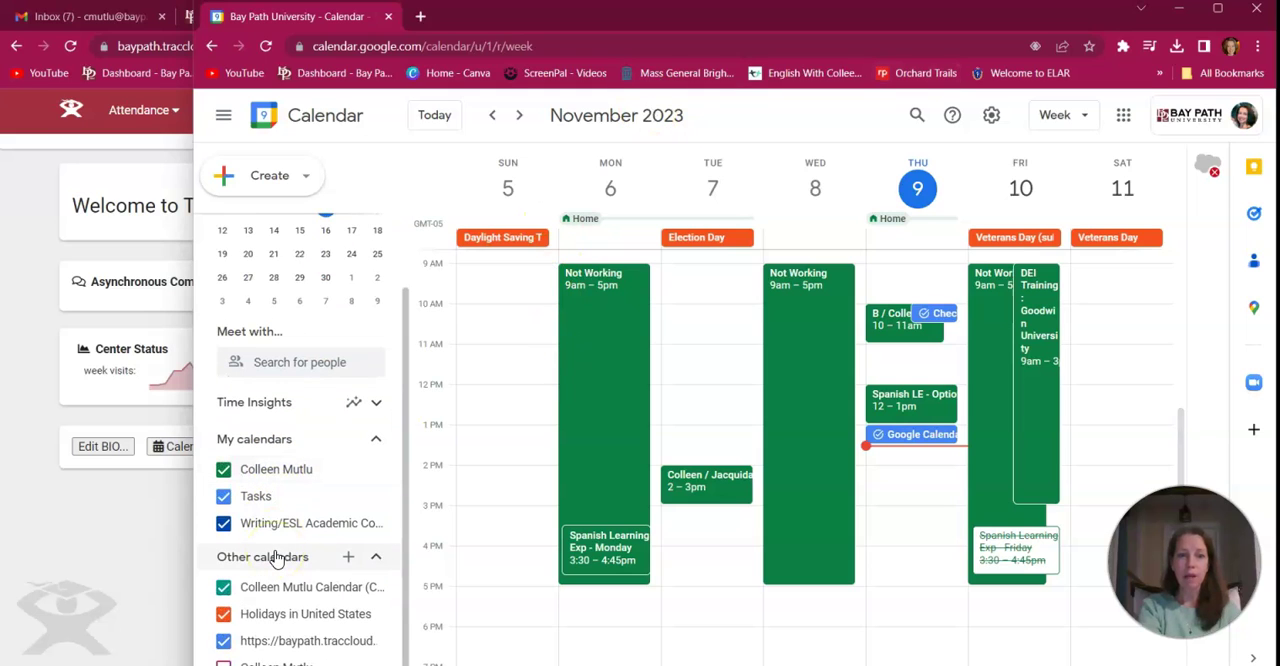
mouse_move(312, 640)
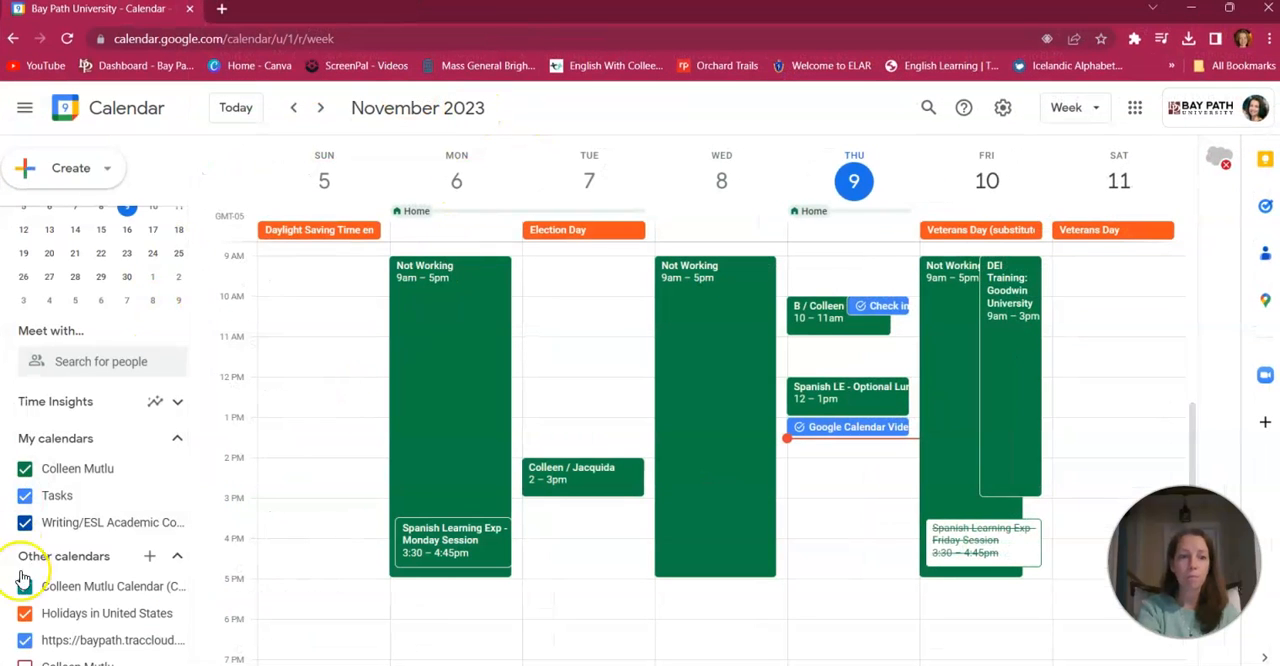
click(24, 586)
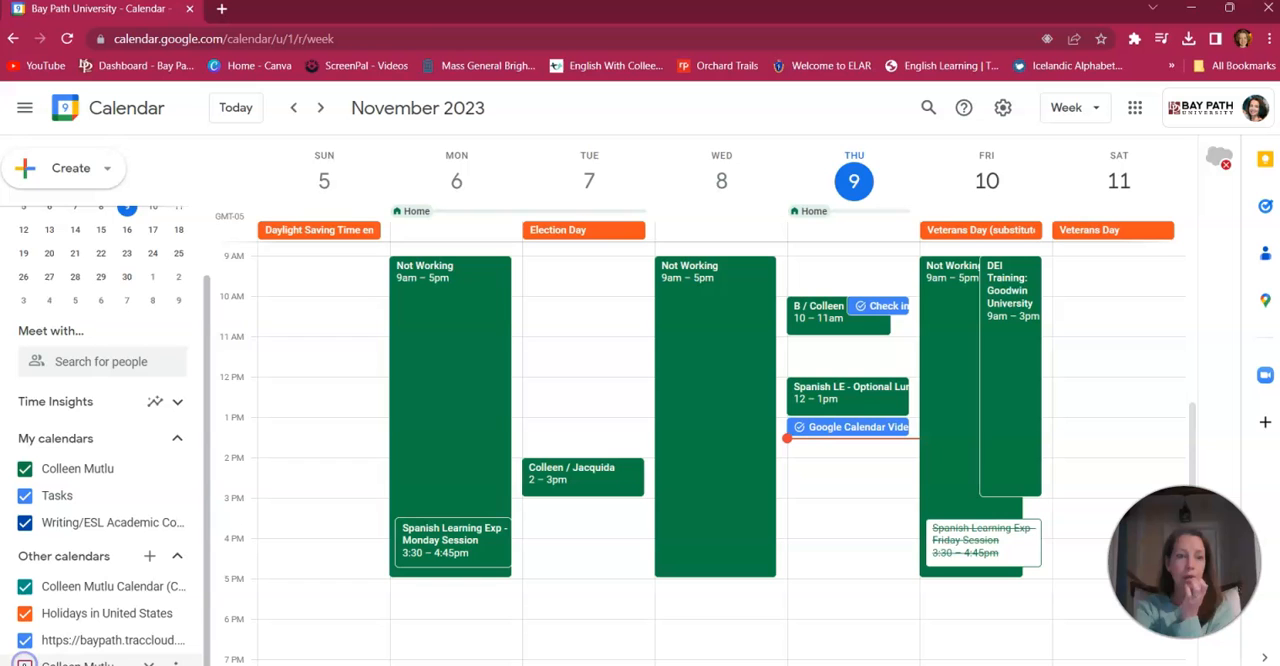
mouse_move(544, 12)
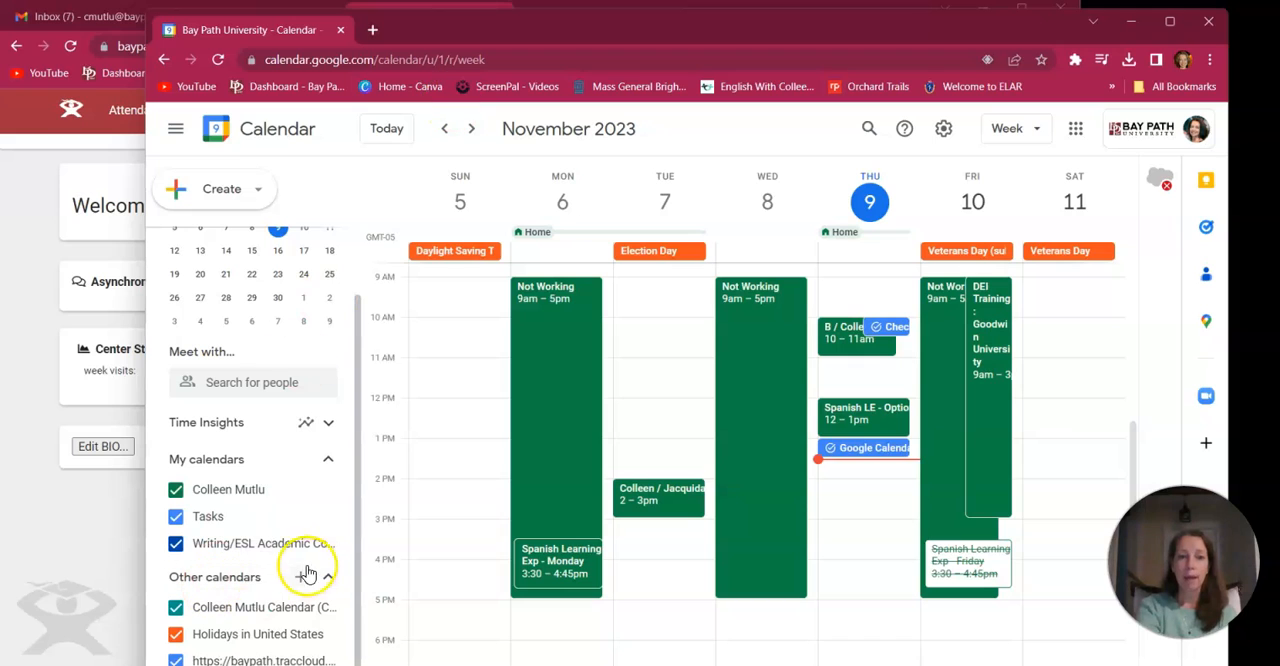
click(328, 576)
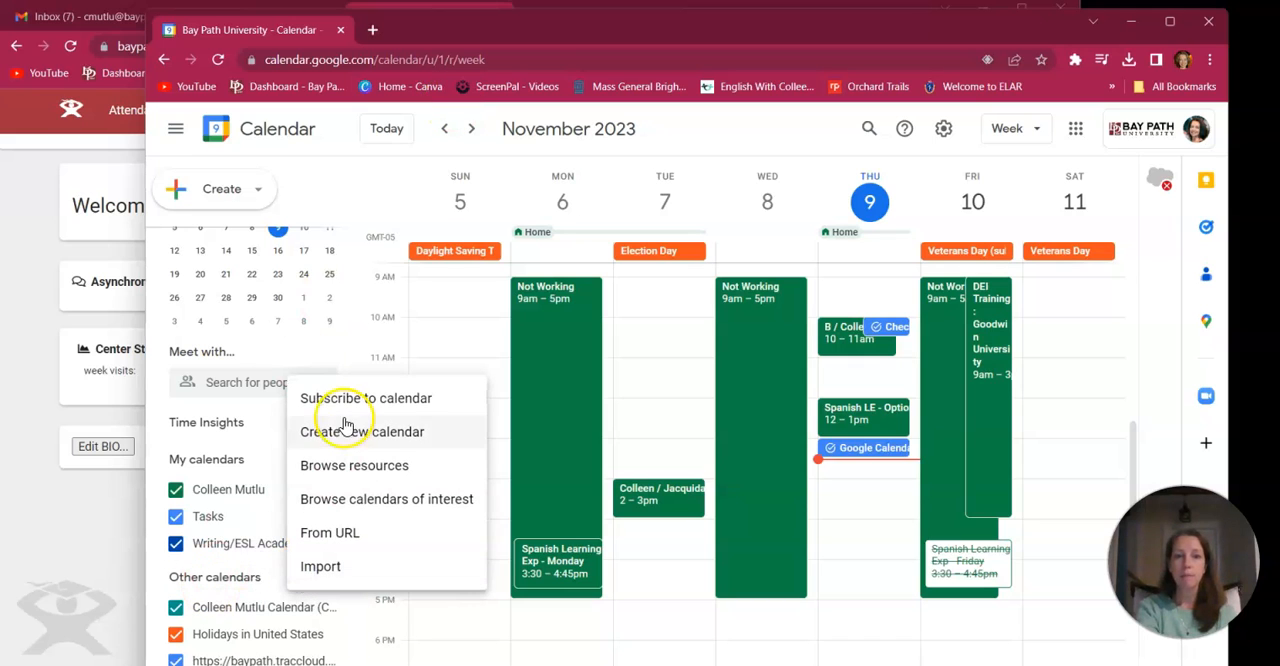
click(366, 398)
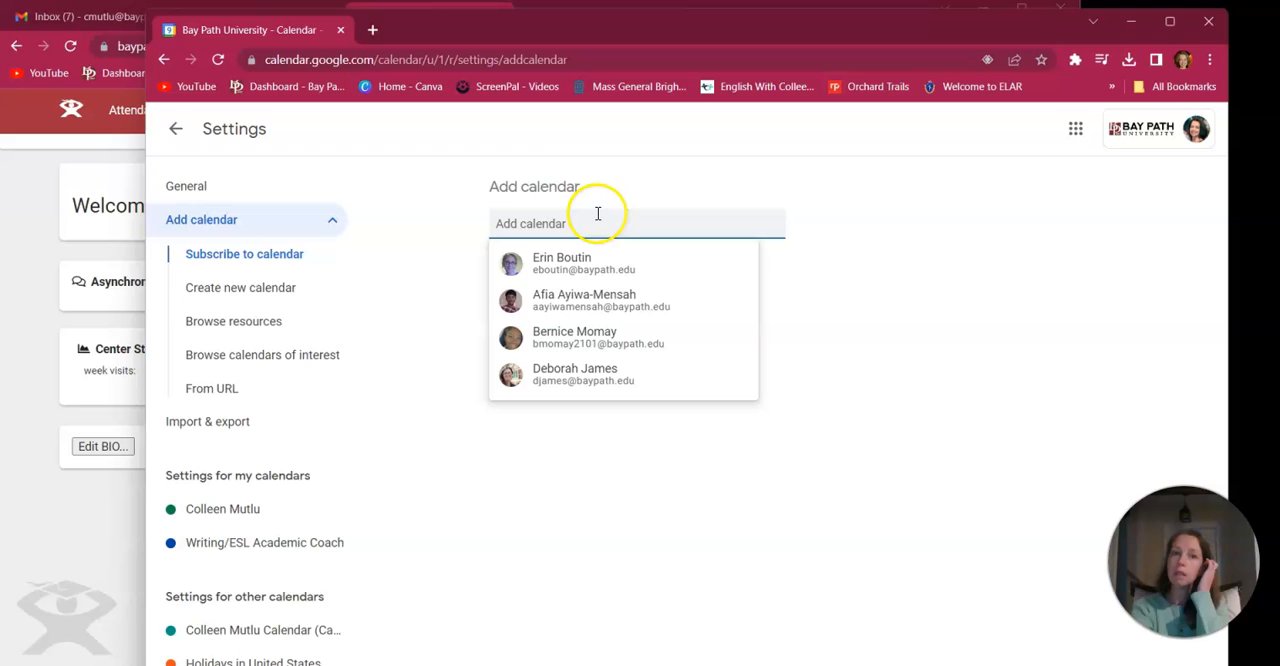
text(co)
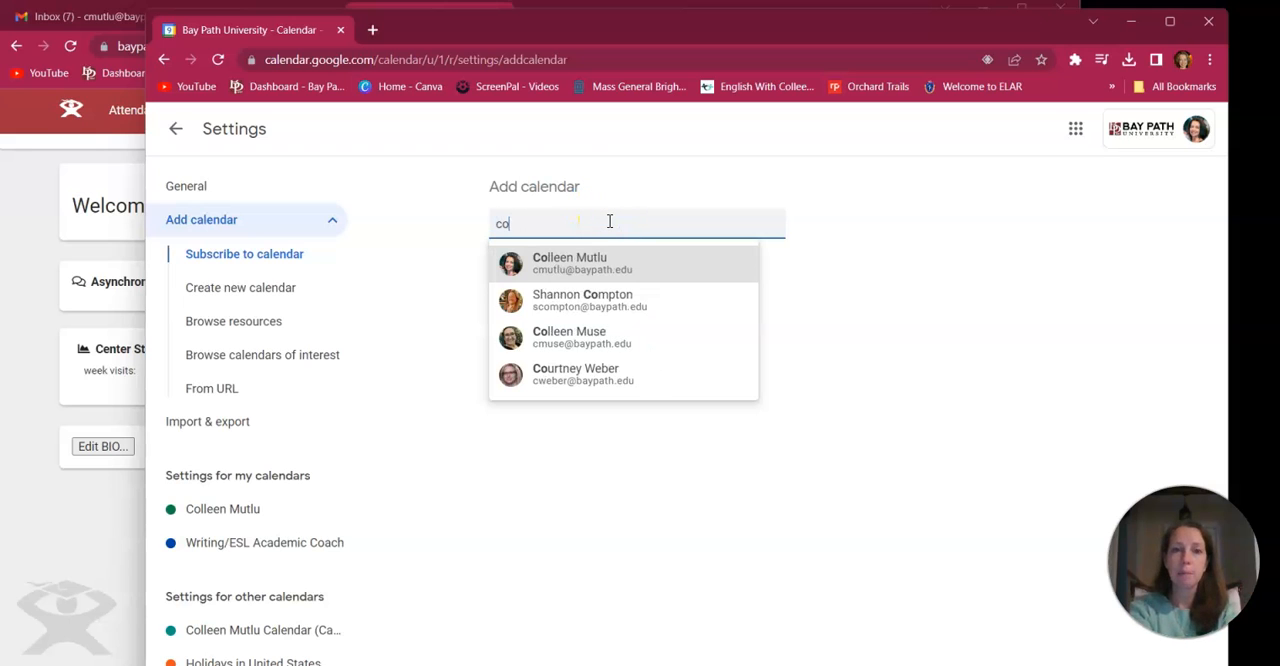
text(l)
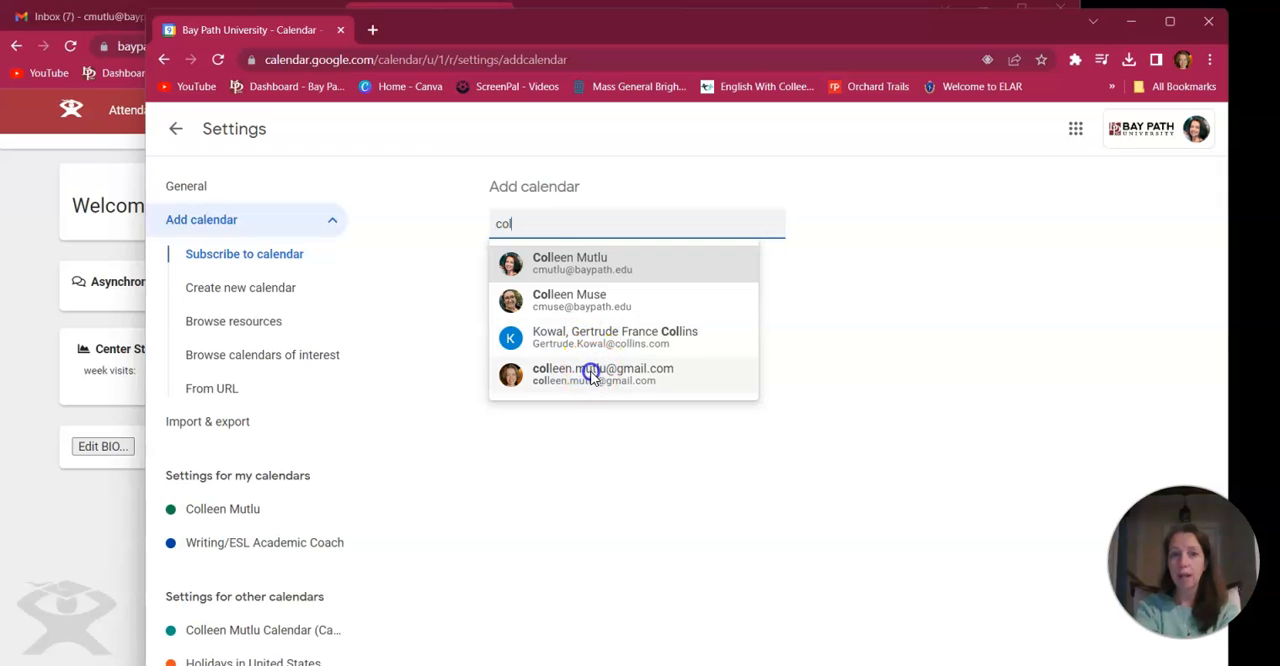
click(604, 374)
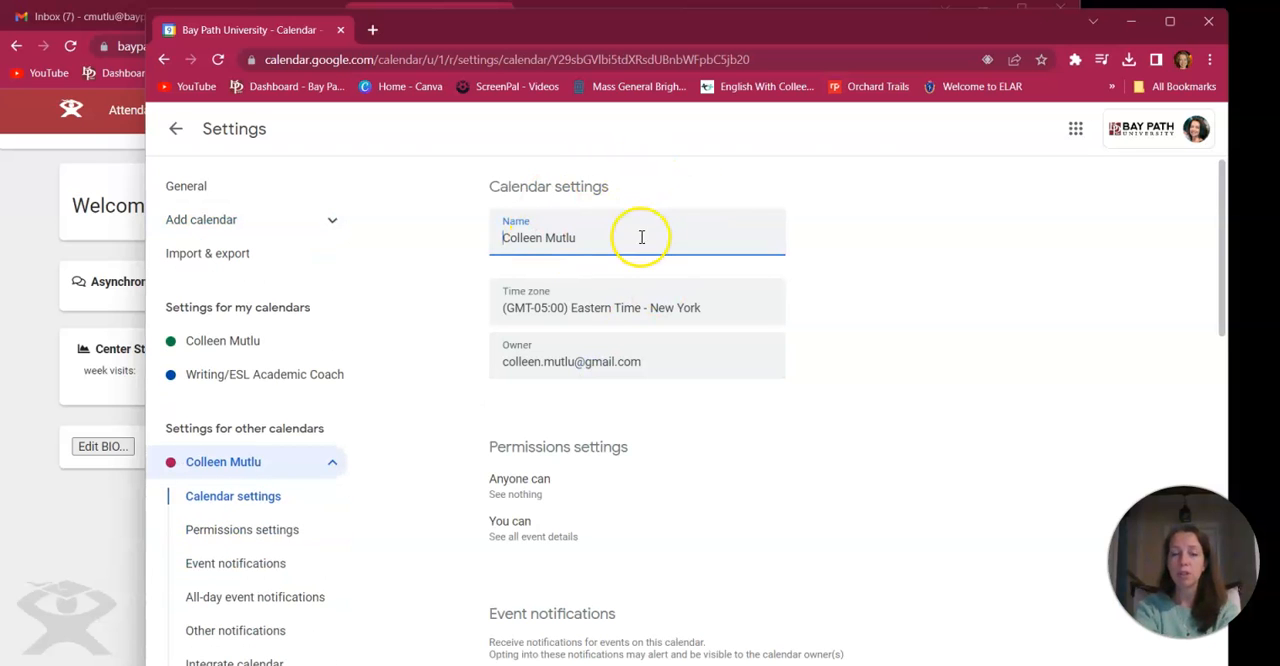
scroll(down, 3)
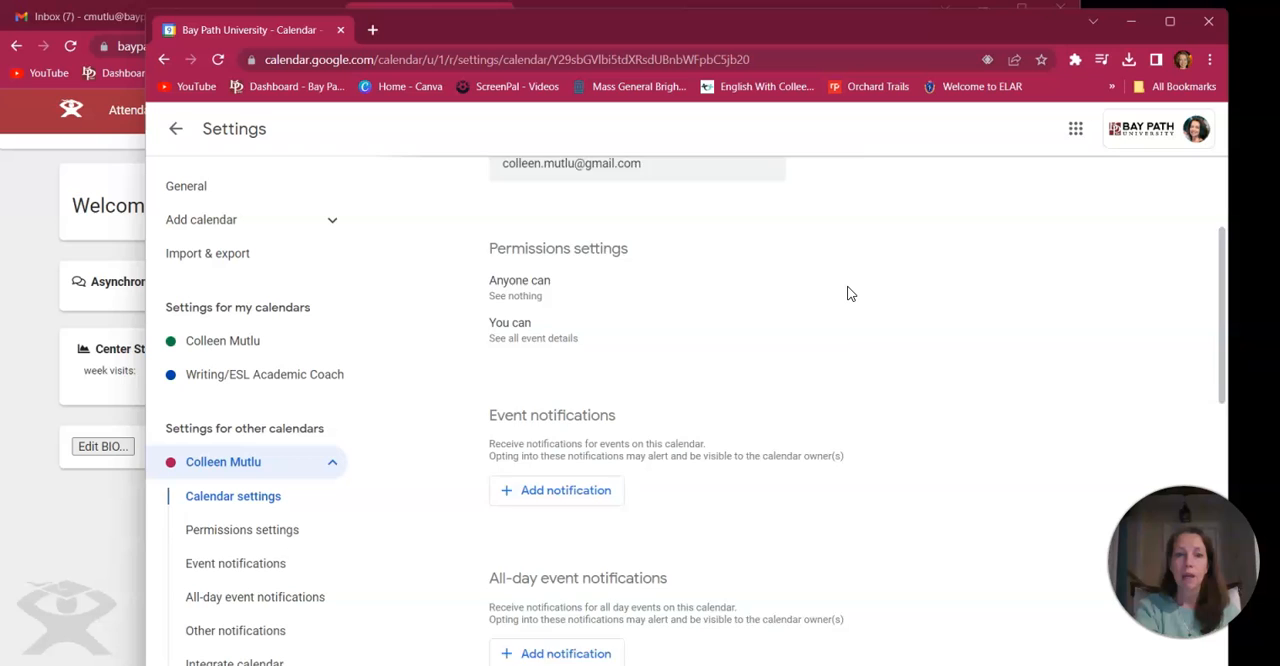
scroll(up, 3)
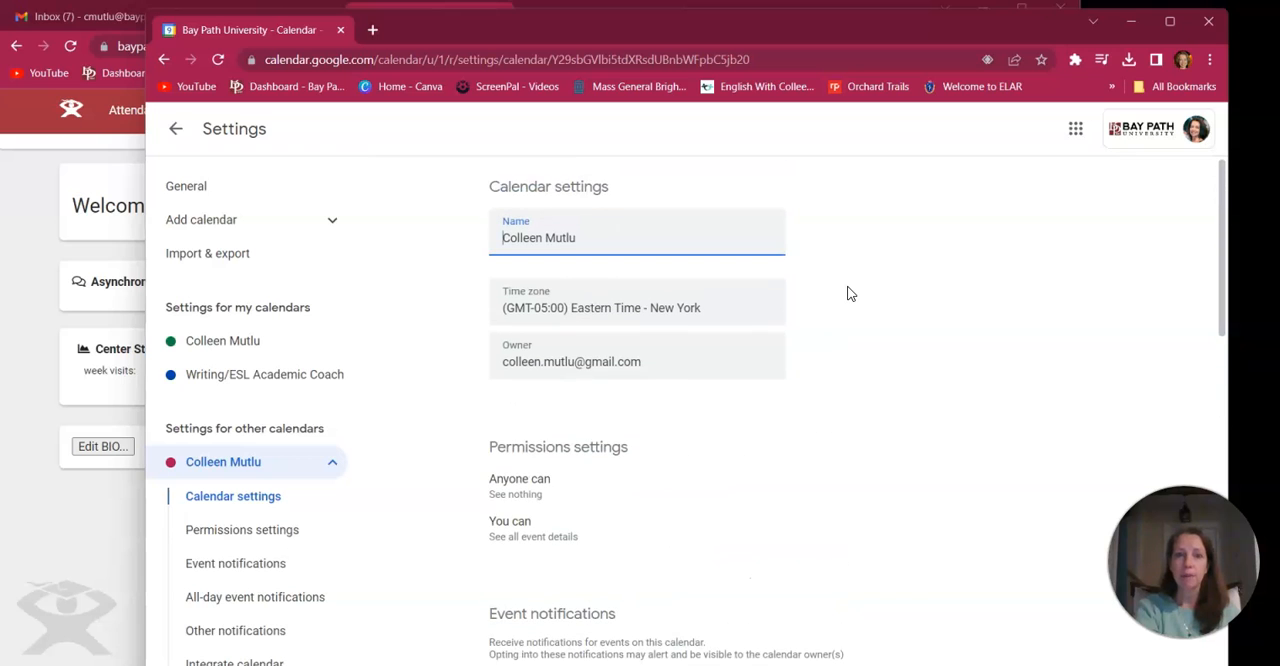
scroll(down, 3)
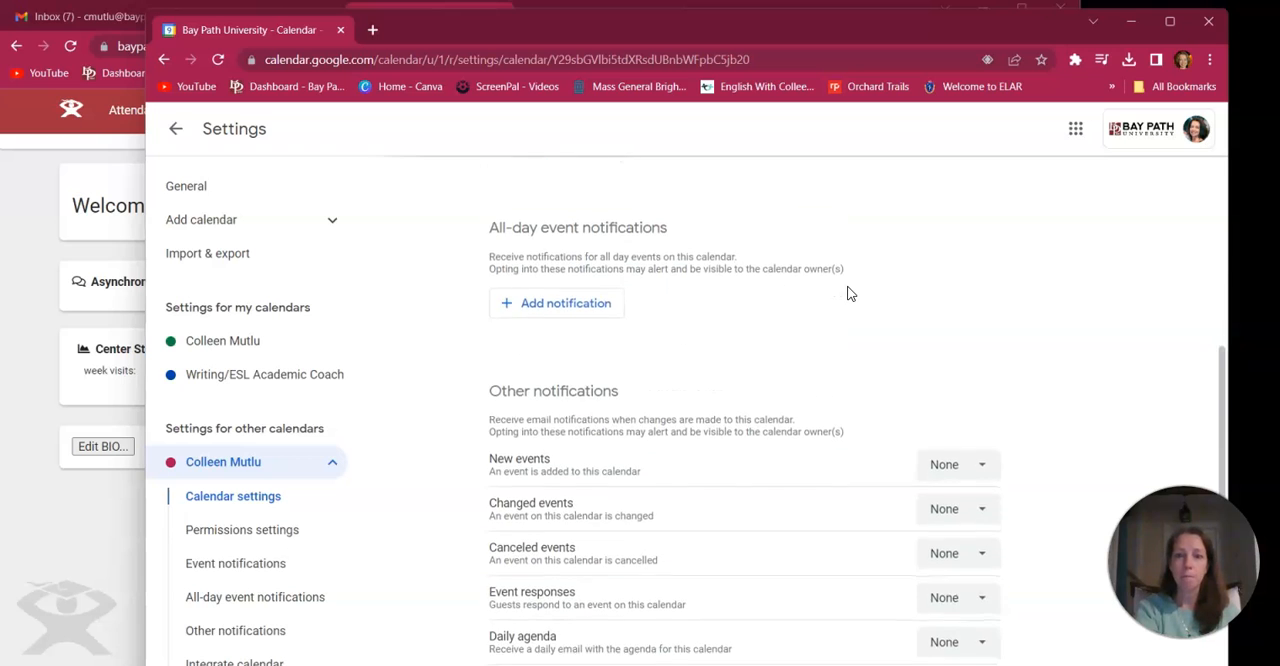
scroll(down, 3)
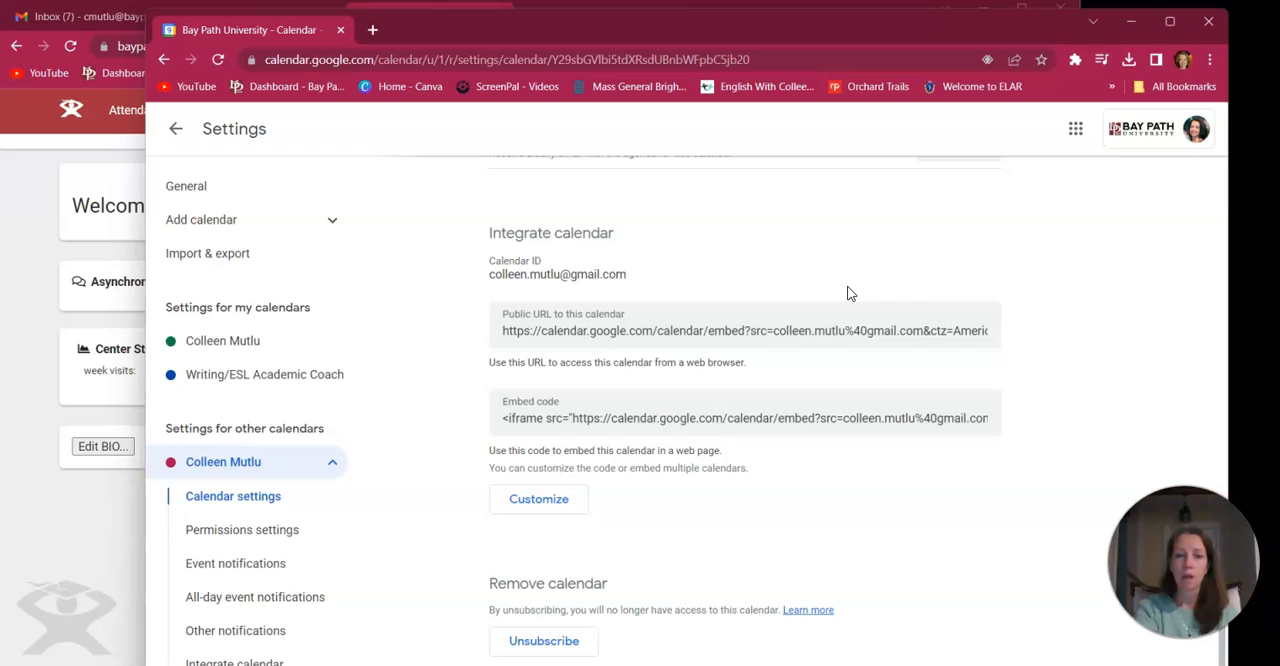
scroll(up, 3)
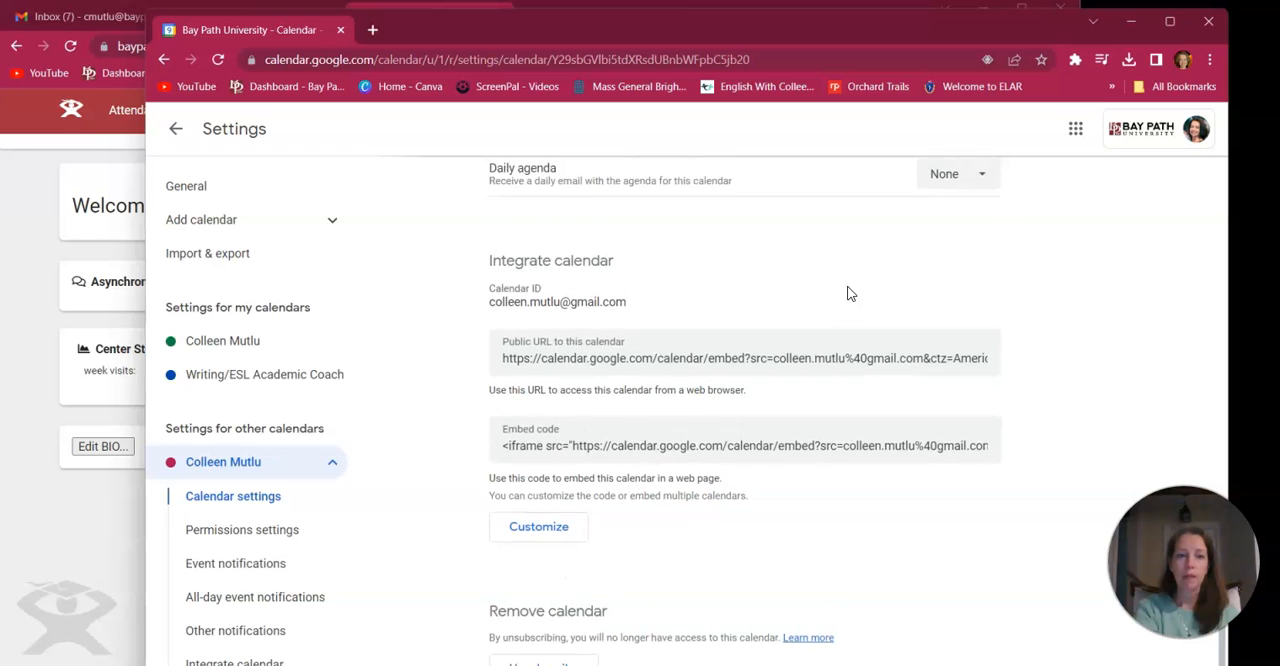
scroll(up, 3)
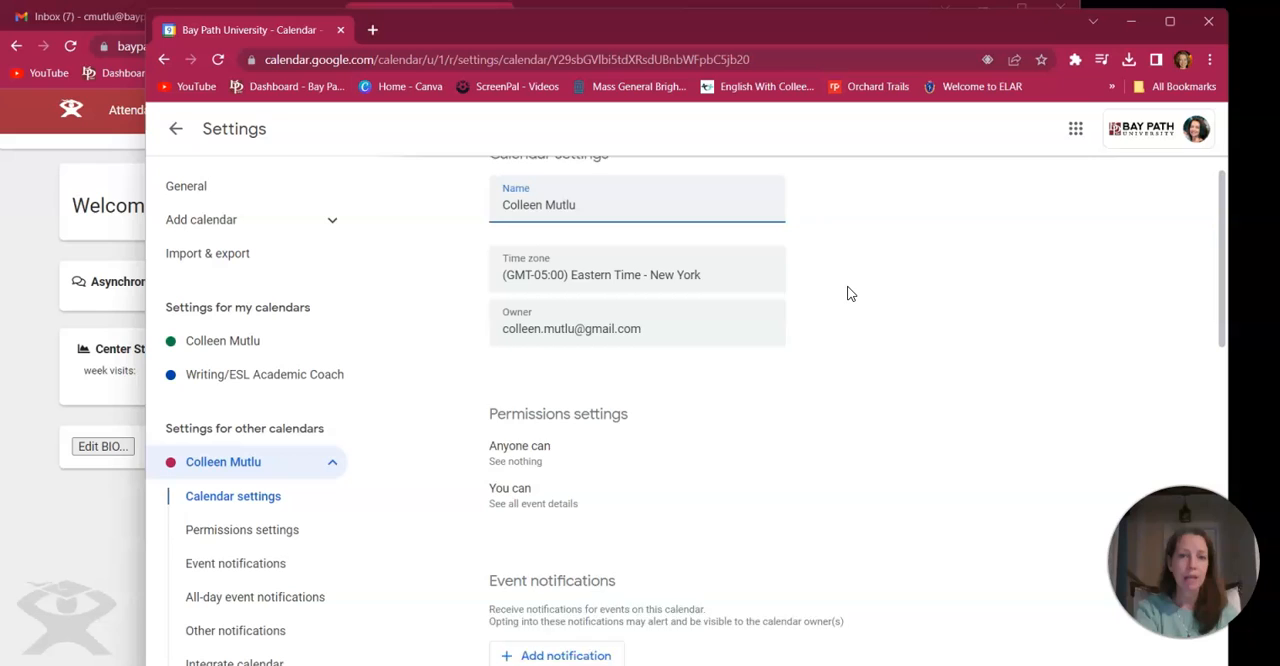
scroll(up, 3)
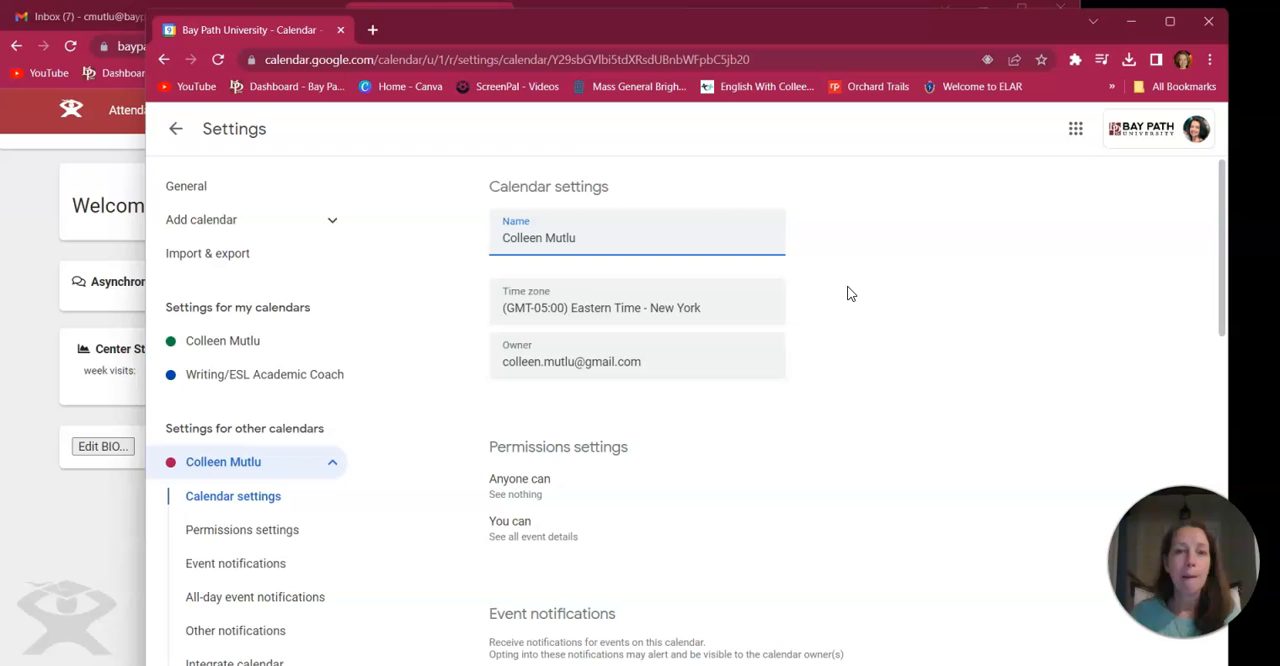
mouse_move(290, 328)
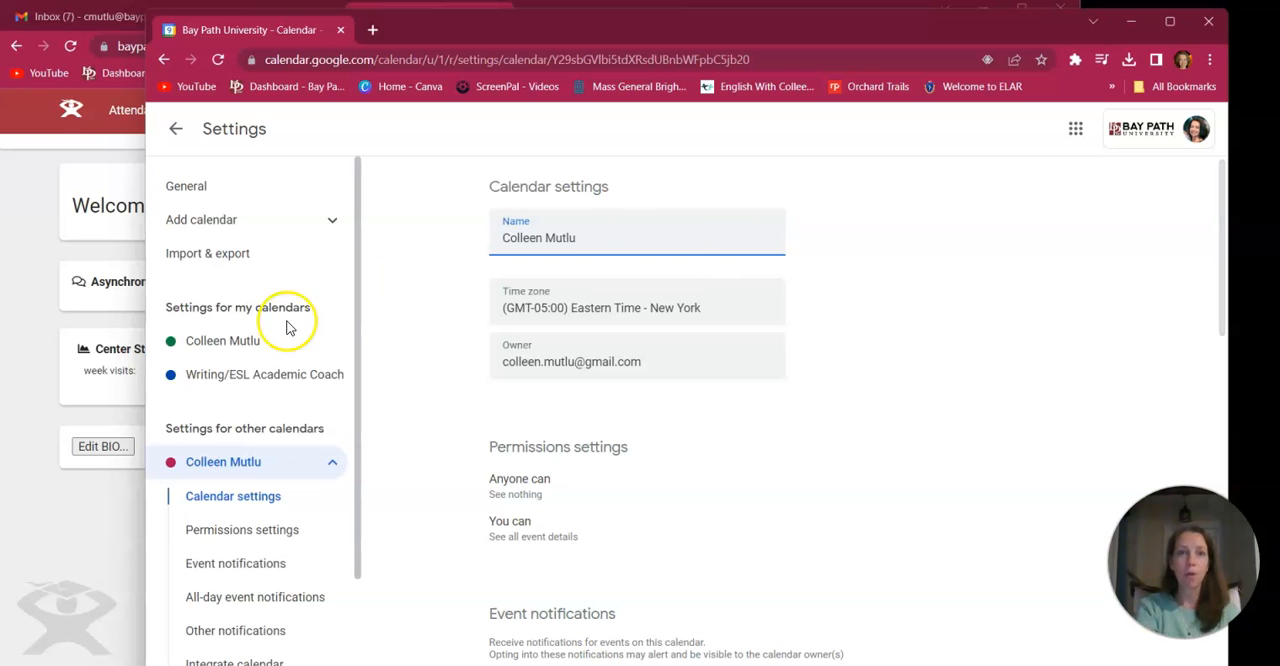
mouse_move(176, 128)
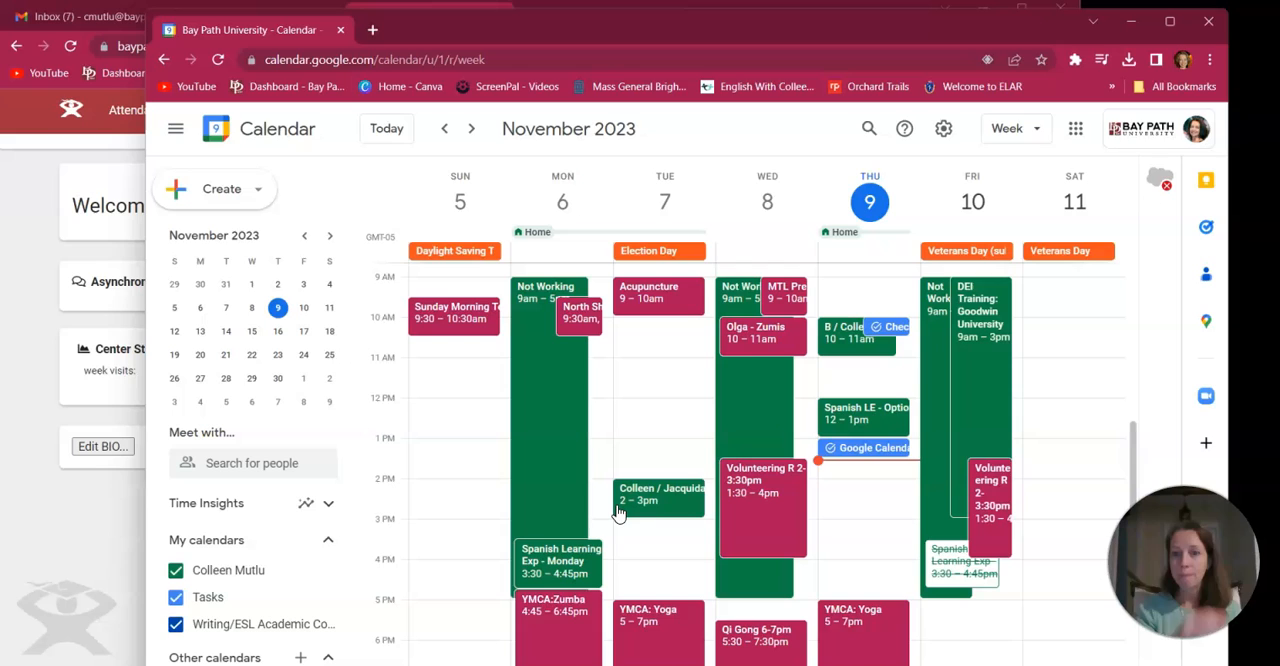
mouse_move(1016, 624)
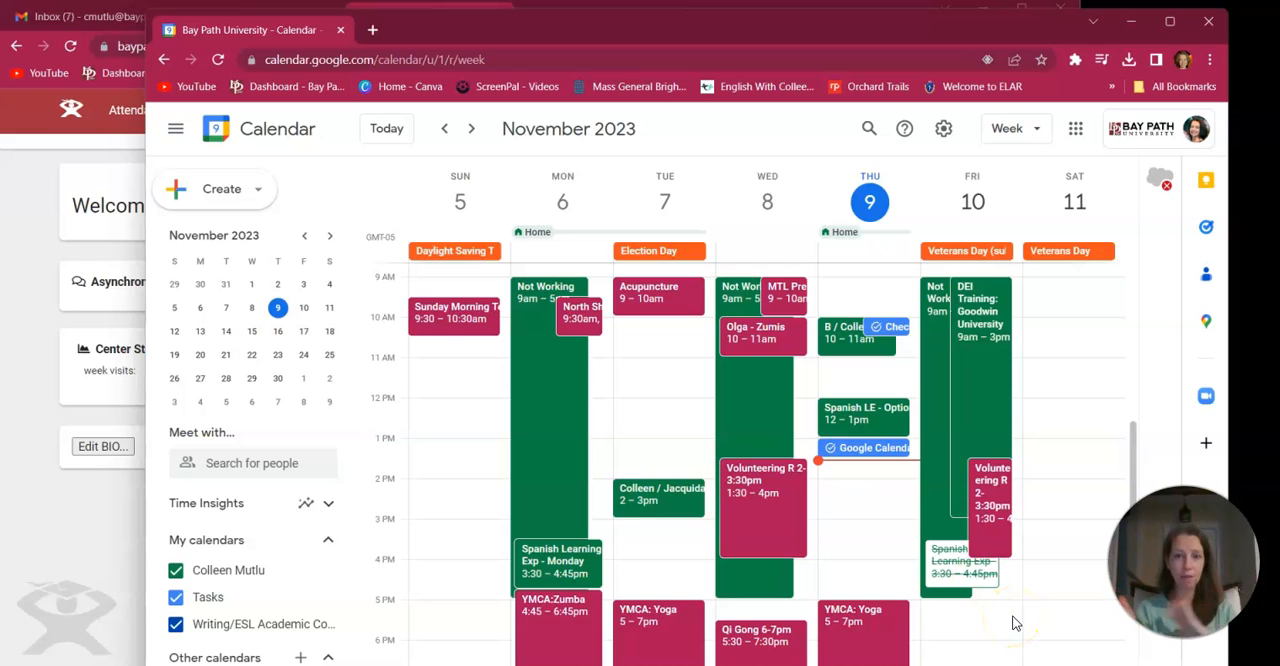
mouse_move(768, 564)
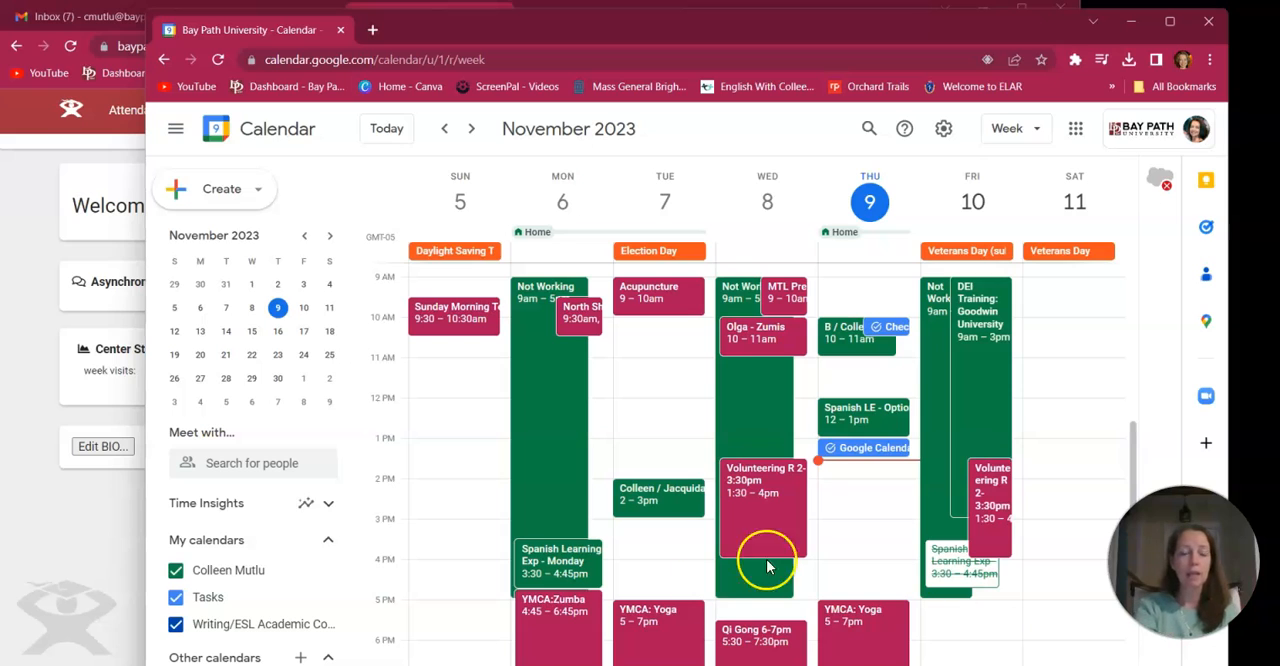
scroll(down, 3)
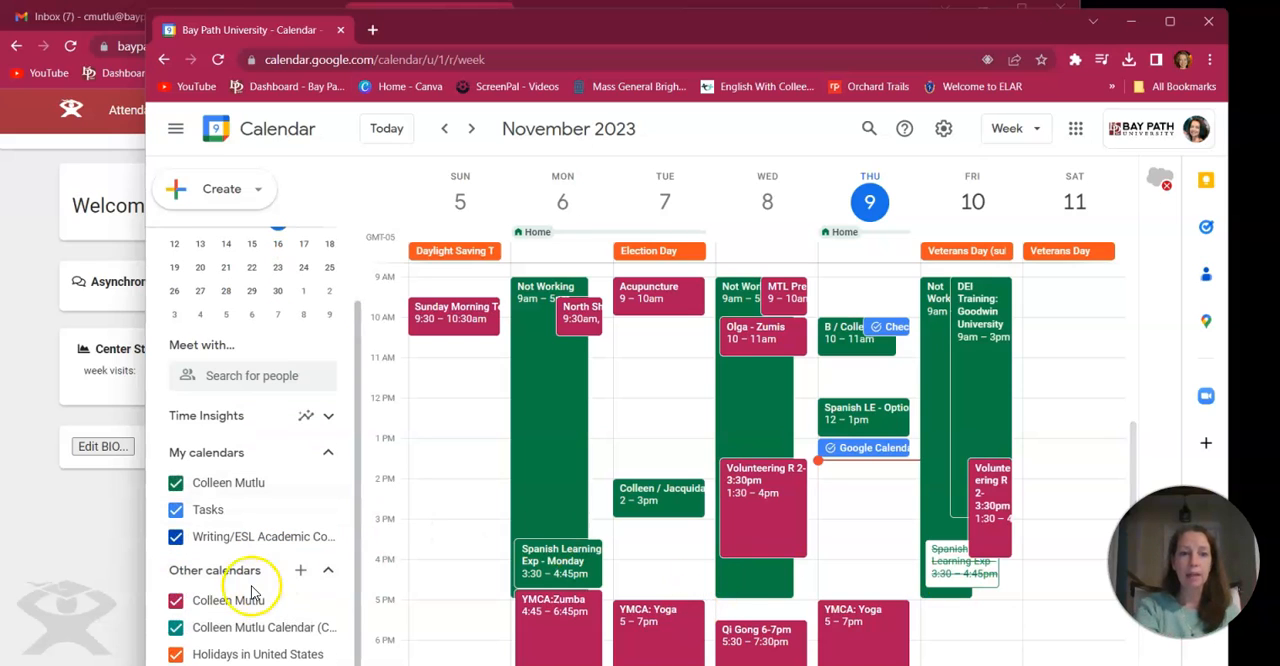
click(176, 600)
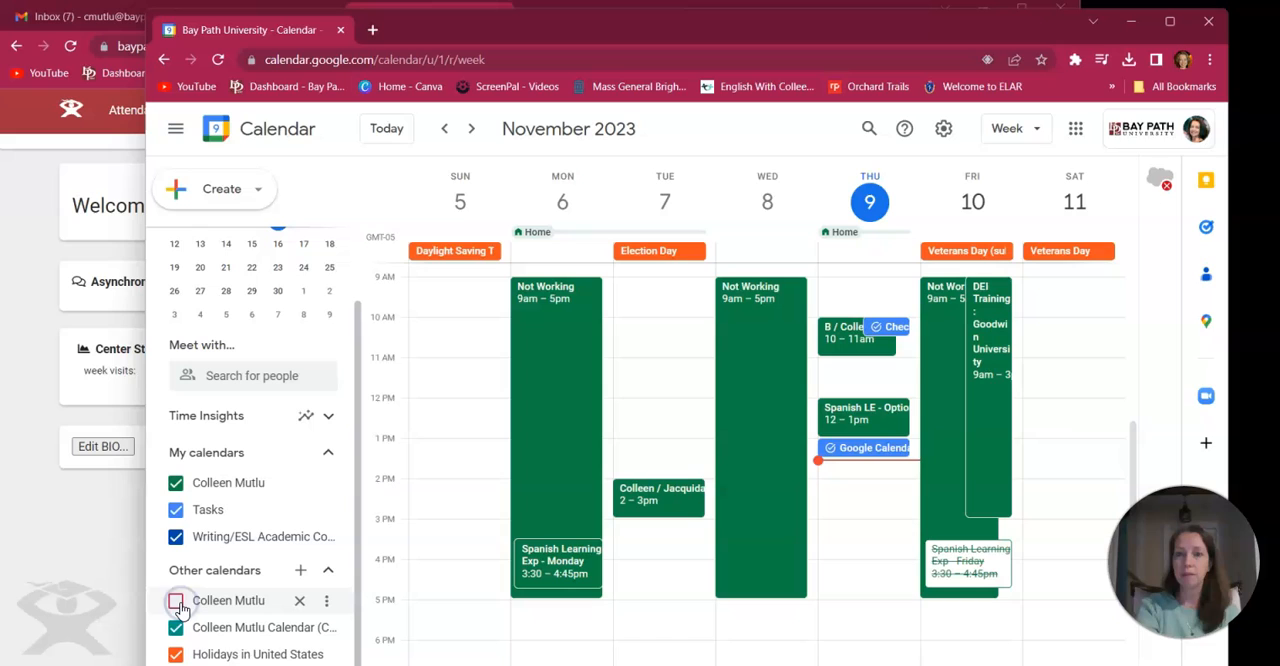